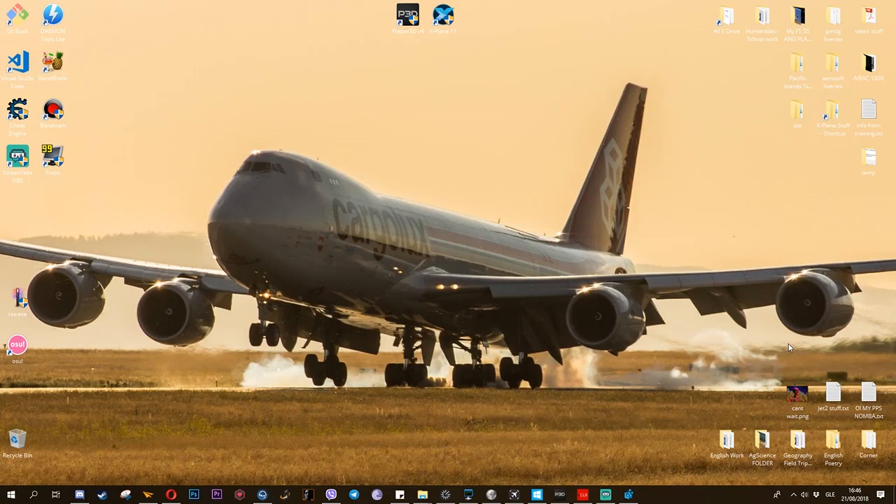
{"action": "mouse_move", "coordinate": [785, 344]}
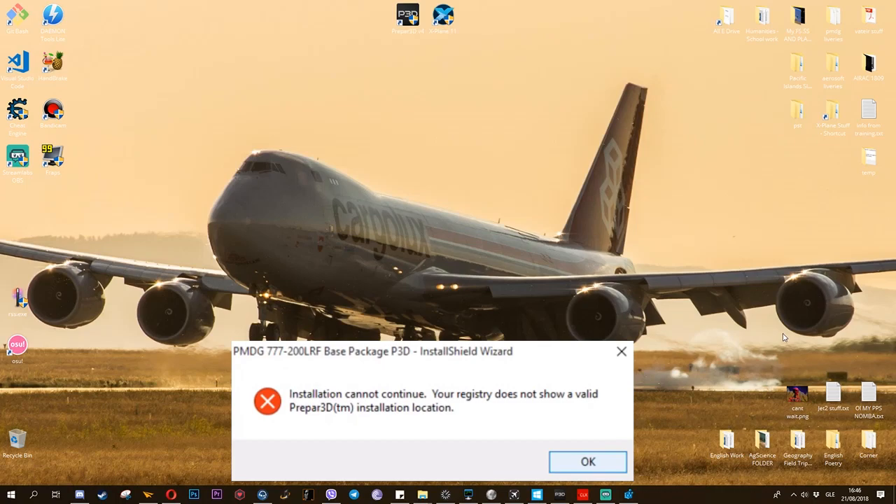
Dismiss the InstallShield invalid Prepar3D registry error and launch regedit from Run
{"action": "left_click", "coordinate": [588, 461]}
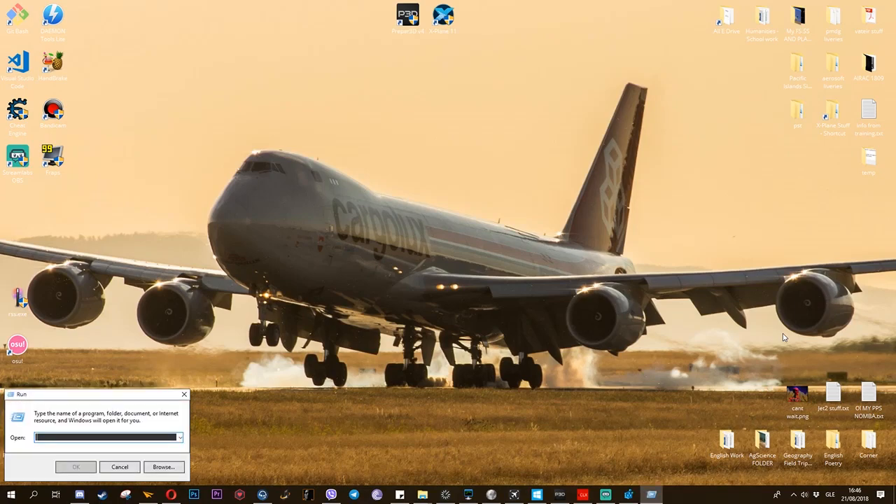
{"action": "type", "text": "regedit"}
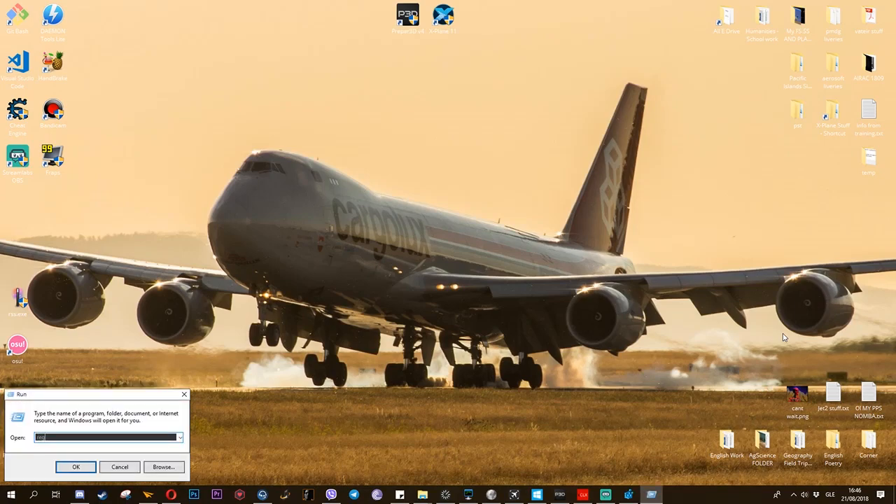
{"action": "type", "text": "regedit"}
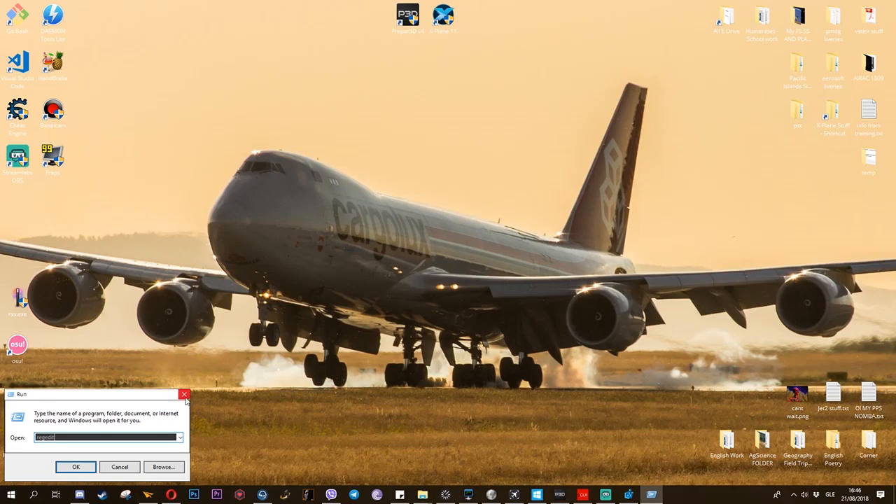
{"action": "left_click", "coordinate": [76, 467]}
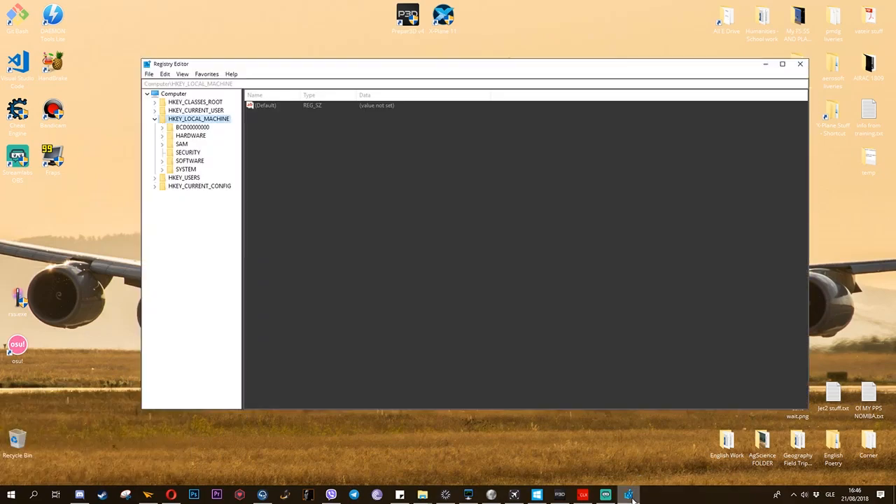
Collapse HKEY_LOCAL_MACHINE, expand HKEY_CURRENT_USER and scroll down toward Lockheed Martin
{"action": "left_click", "coordinate": [154, 118]}
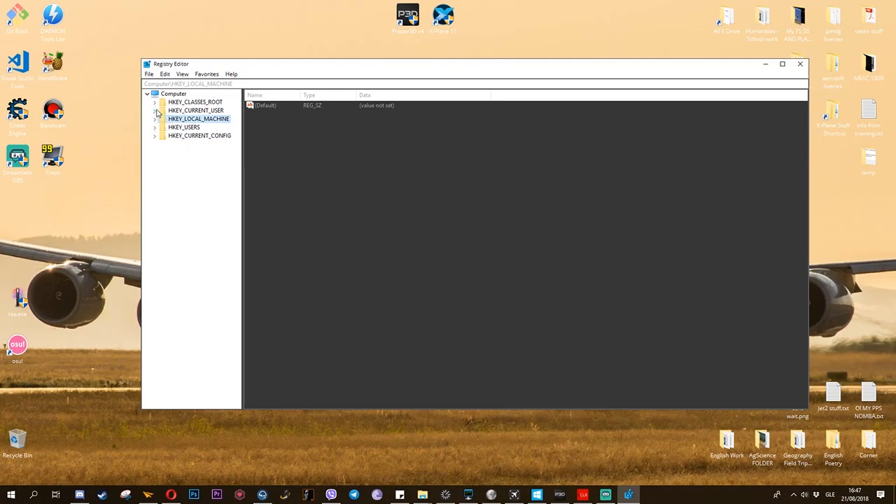
{"action": "left_click", "coordinate": [154, 110]}
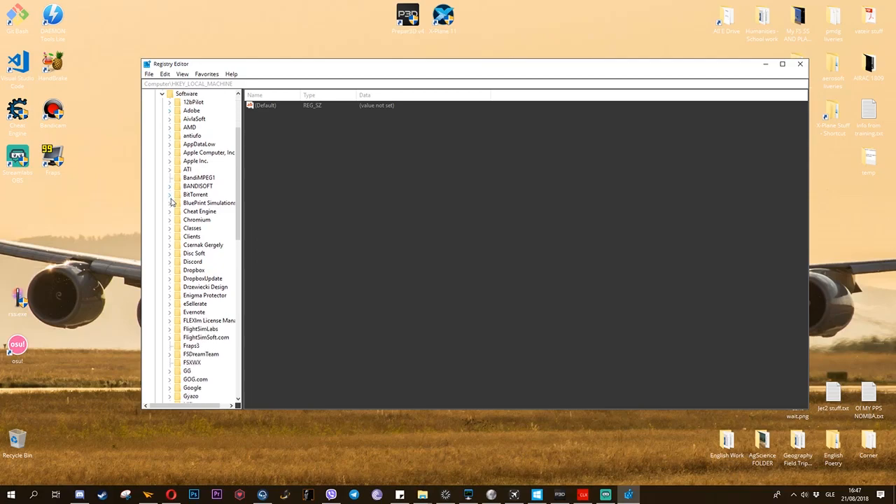
{"action": "mouse_move", "coordinate": [226, 244]}
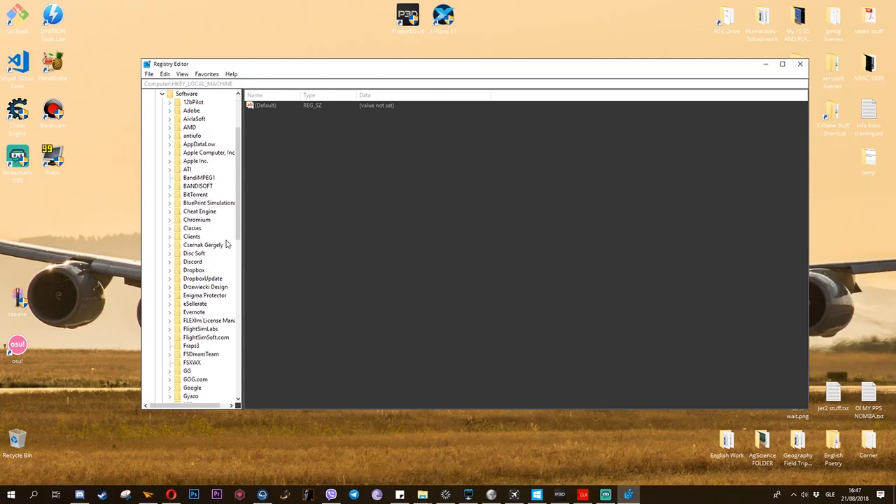
{"action": "scroll", "scroll_direction": "down", "scroll_amount": 3}
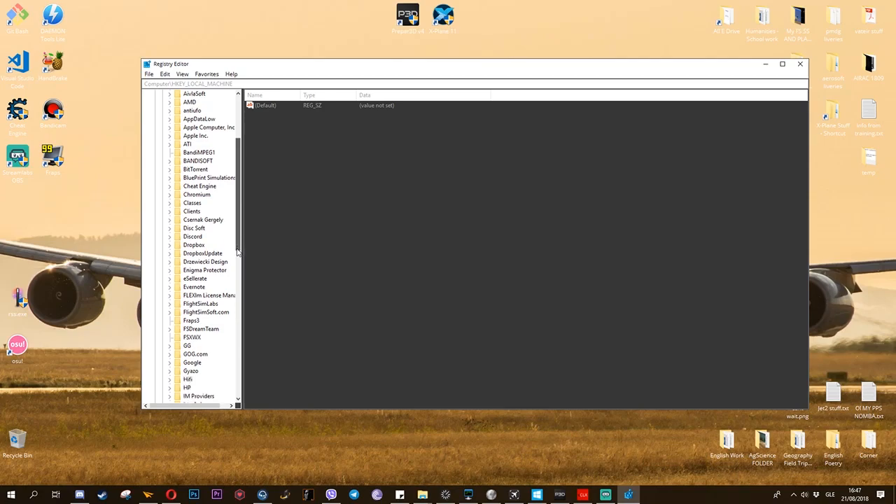
{"action": "scroll", "scroll_direction": "down", "scroll_amount": 3}
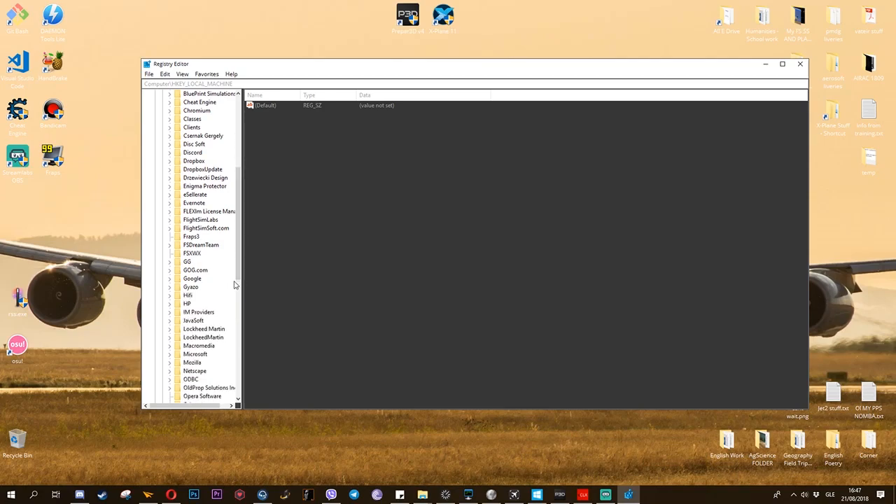
{"action": "mouse_move", "coordinate": [185, 345]}
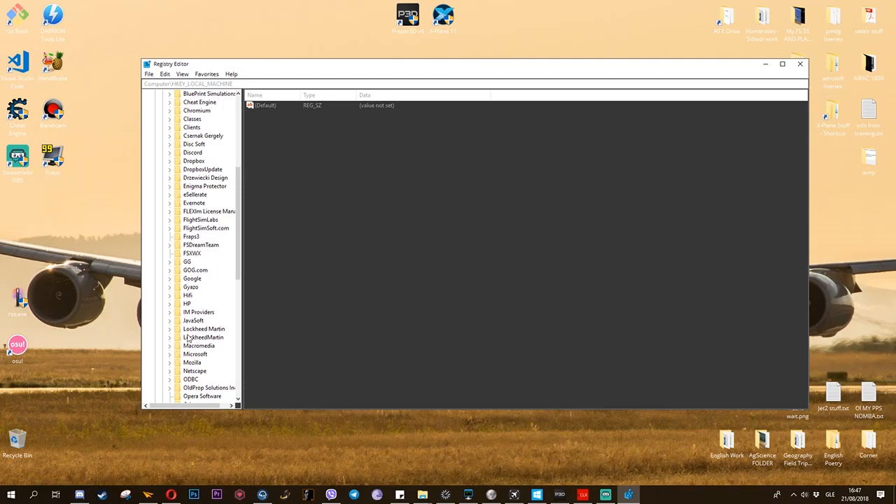
{"action": "mouse_move", "coordinate": [184, 336]}
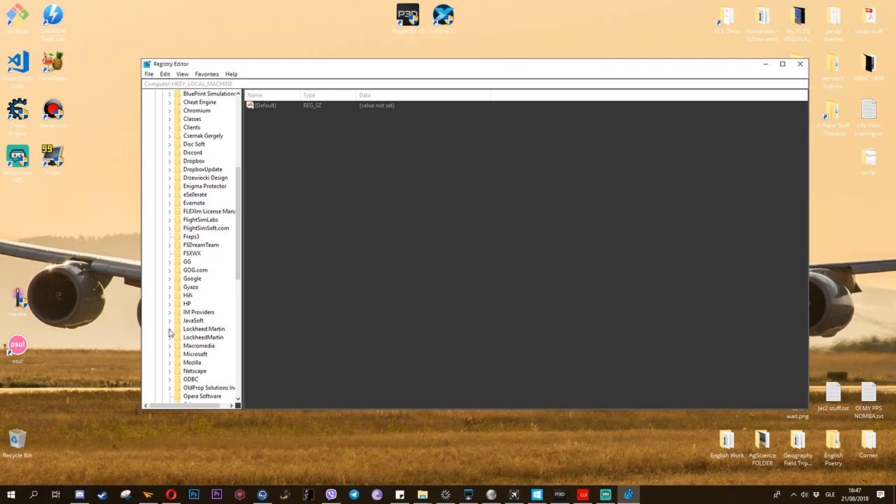
Expand Lockheed Martin and view the Prepar3D v4, v4 SDK and v2 keys
{"action": "left_click", "coordinate": [169, 329]}
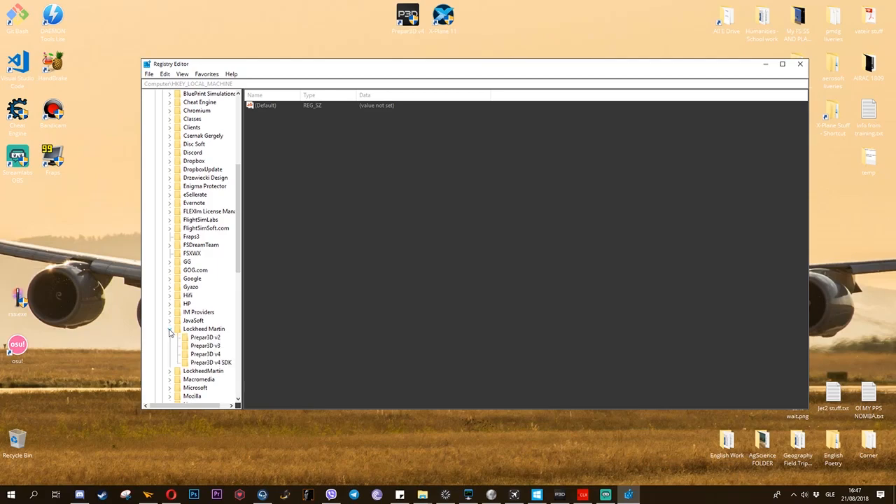
{"action": "left_click", "coordinate": [206, 353]}
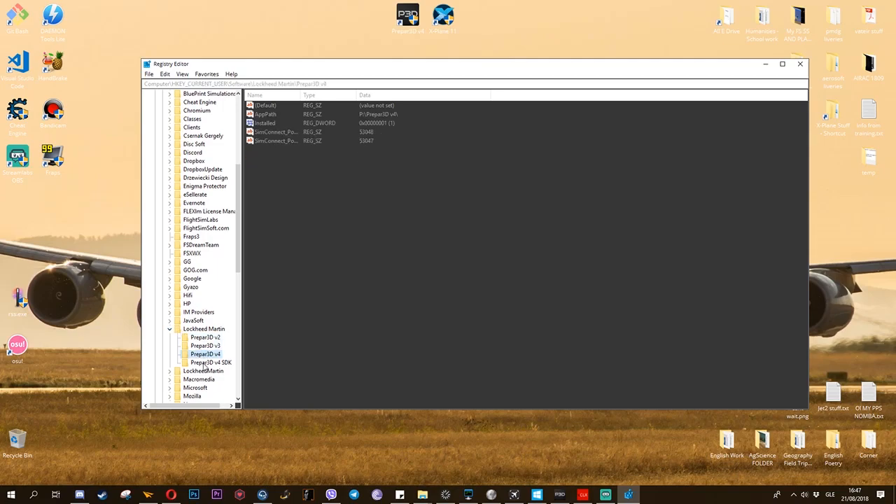
{"action": "left_click", "coordinate": [210, 362]}
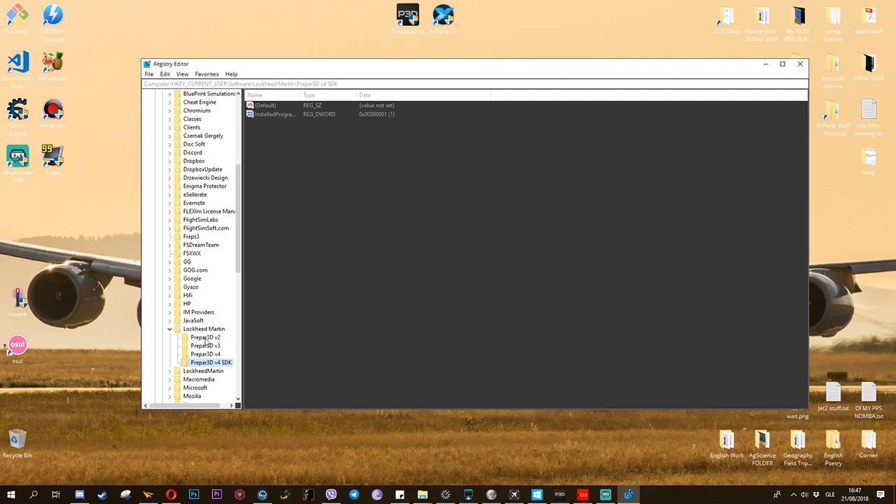
{"action": "left_click", "coordinate": [205, 337]}
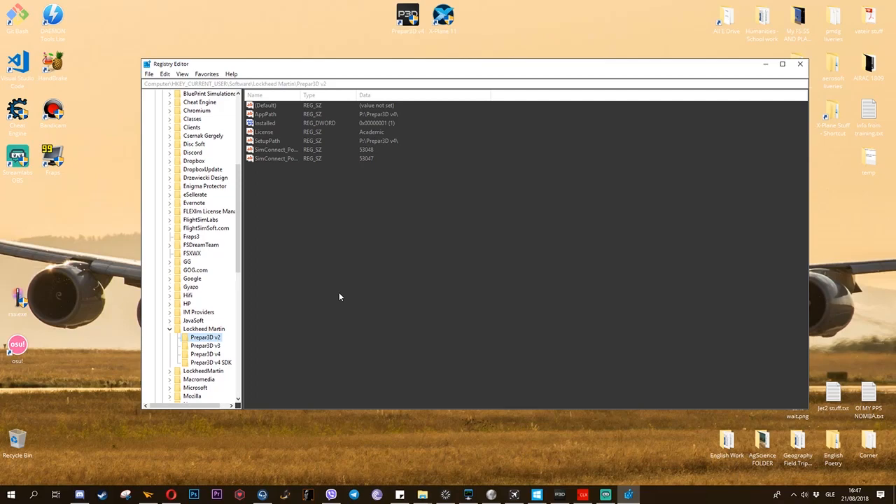
{"action": "mouse_move", "coordinate": [268, 132]}
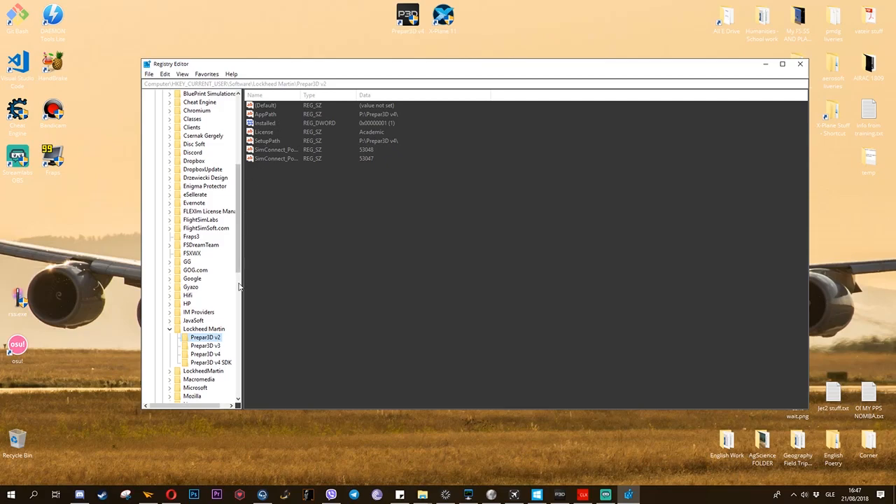
Recheck Prepar3D v4, return to Prepar3D v2, and select its AppPath and Installed values
{"action": "left_click", "coordinate": [205, 353]}
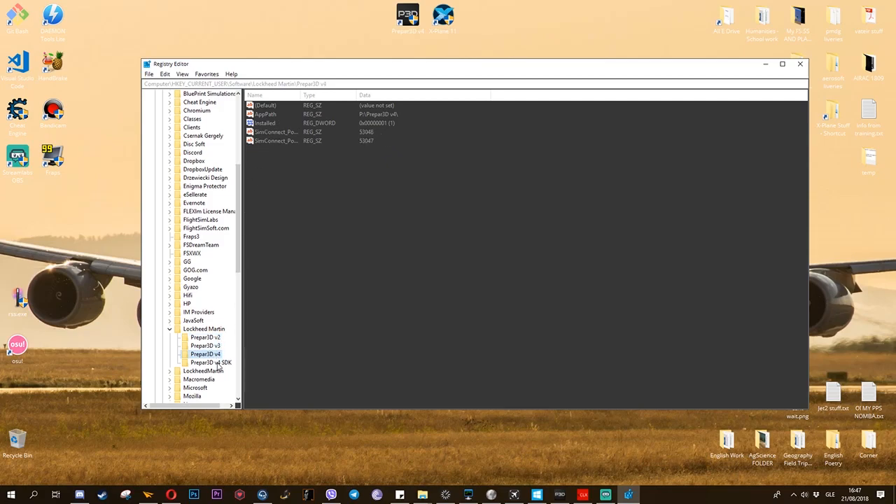
{"action": "left_click", "coordinate": [205, 336]}
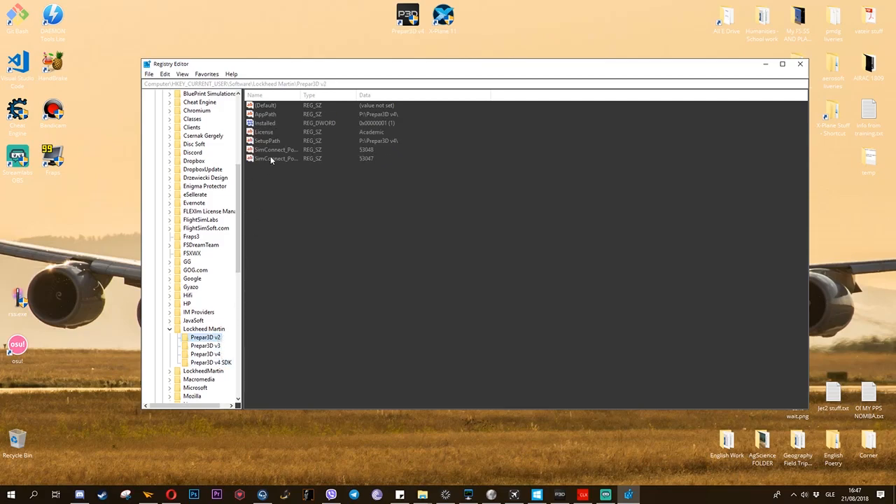
{"action": "mouse_move", "coordinate": [301, 149]}
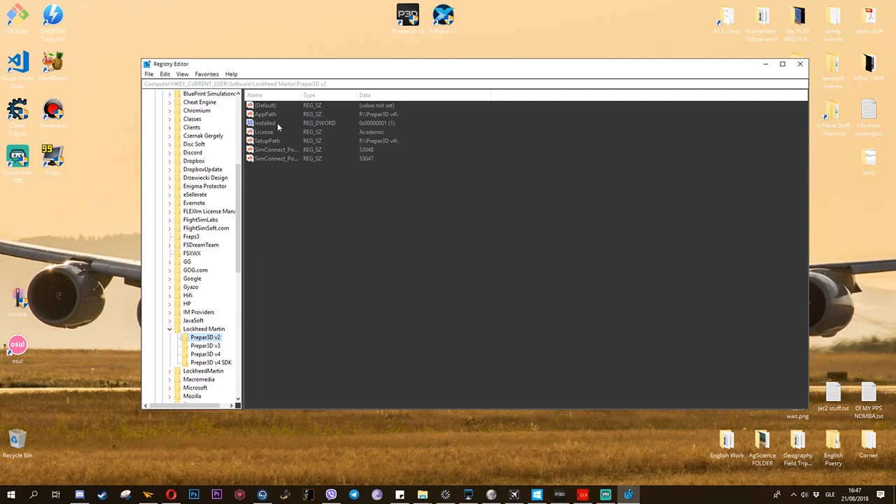
{"action": "left_click", "coordinate": [264, 114]}
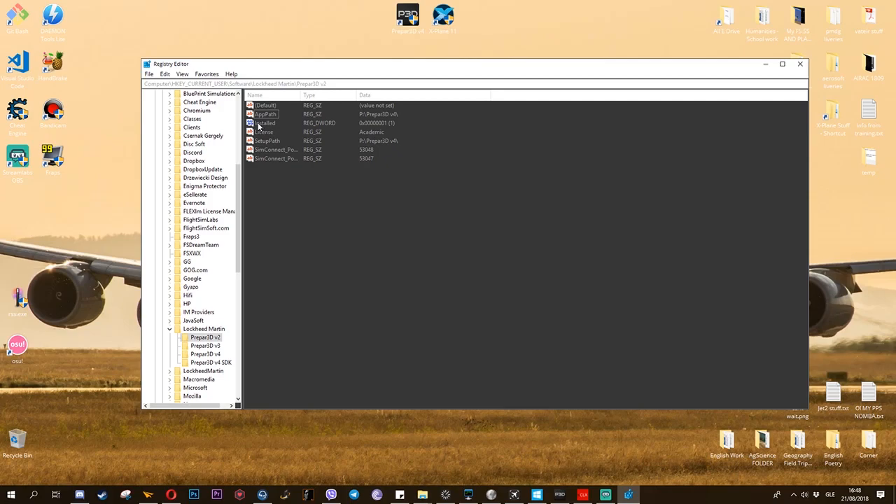
{"action": "left_click", "coordinate": [264, 122]}
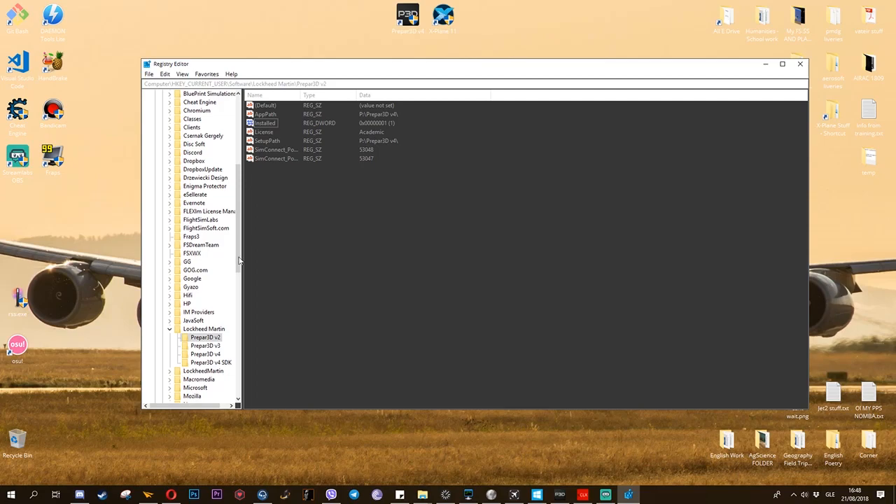
Create a new key under Lockheed Martin, then view the Prepar3D v4 SDK values
{"action": "right_click", "coordinate": [203, 328]}
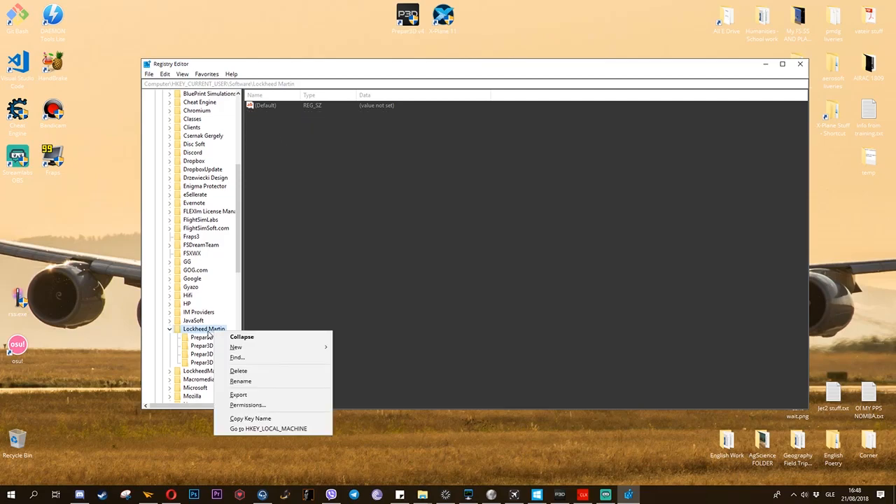
{"action": "mouse_move", "coordinate": [207, 339]}
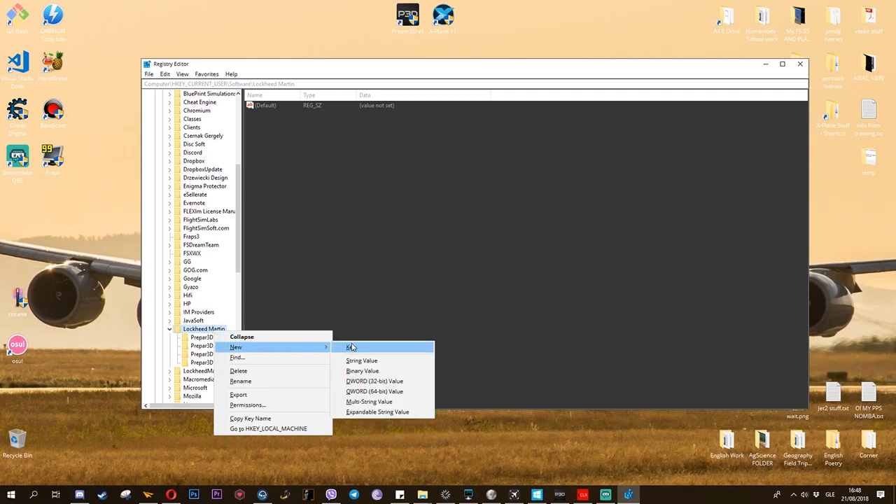
{"action": "left_click", "coordinate": [351, 347]}
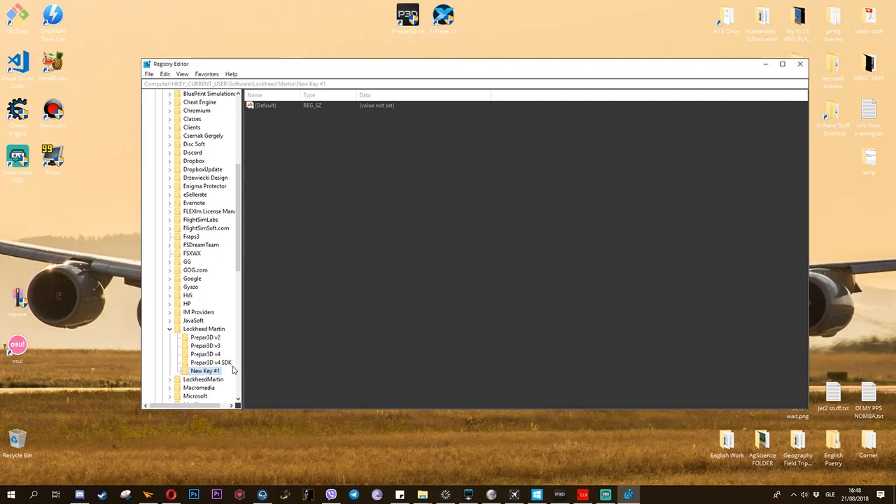
{"action": "left_click", "coordinate": [203, 362]}
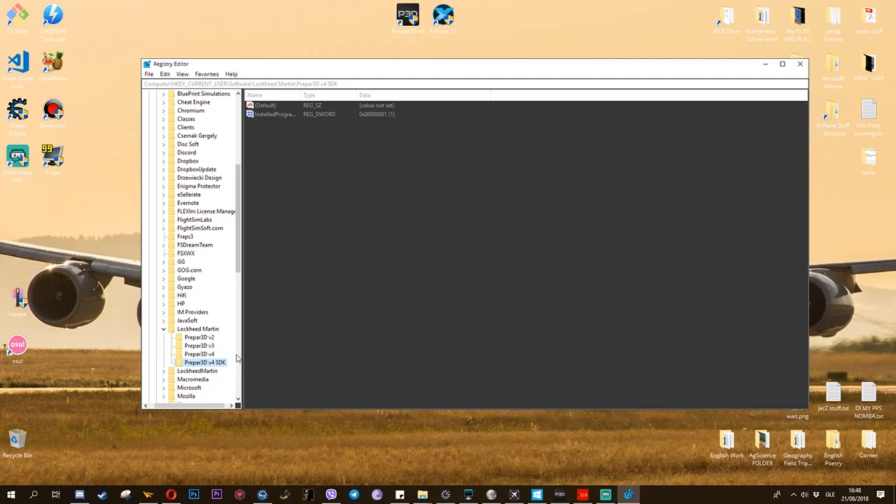
{"action": "mouse_move", "coordinate": [235, 358]}
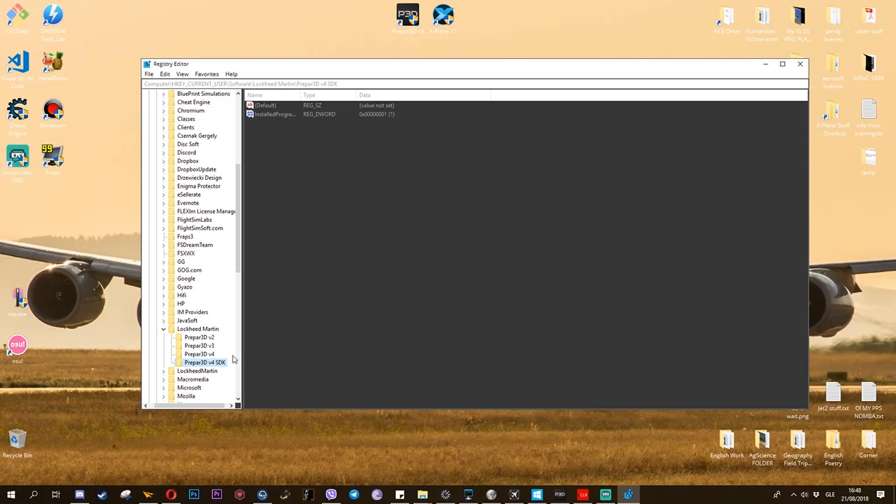
{"action": "left_click", "coordinate": [199, 337]}
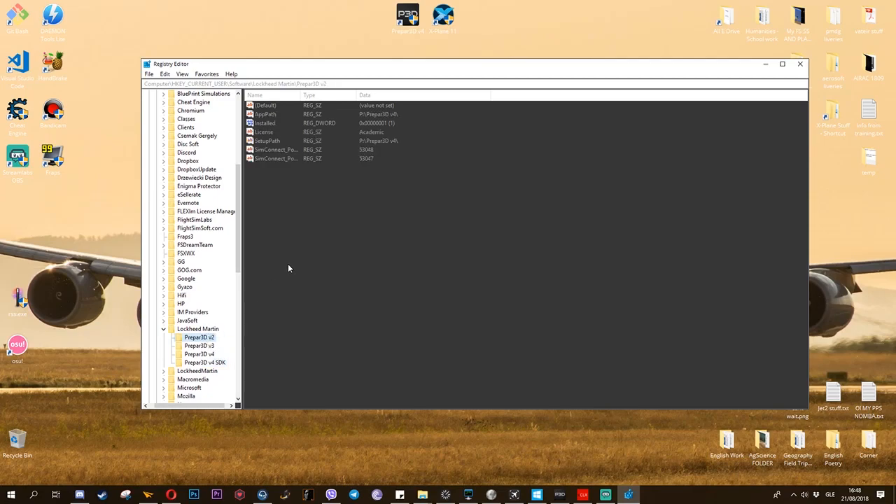
{"action": "left_click", "coordinate": [265, 105]}
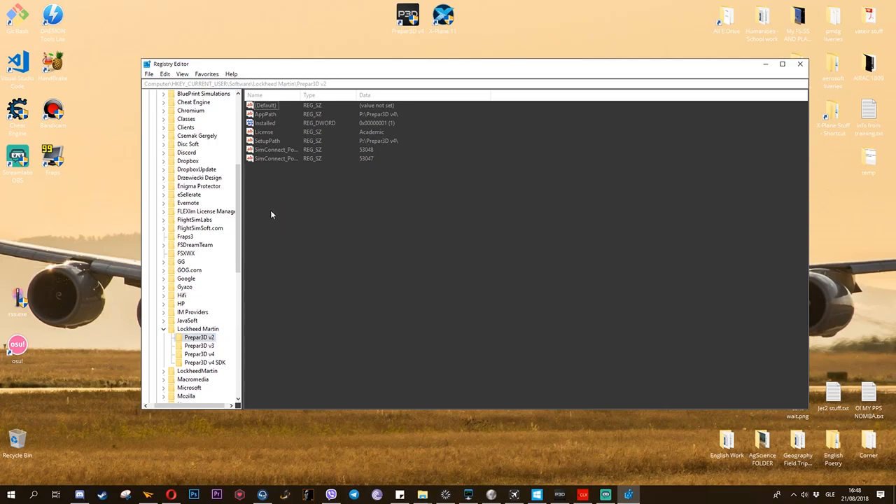
{"action": "right_click", "coordinate": [272, 215]}
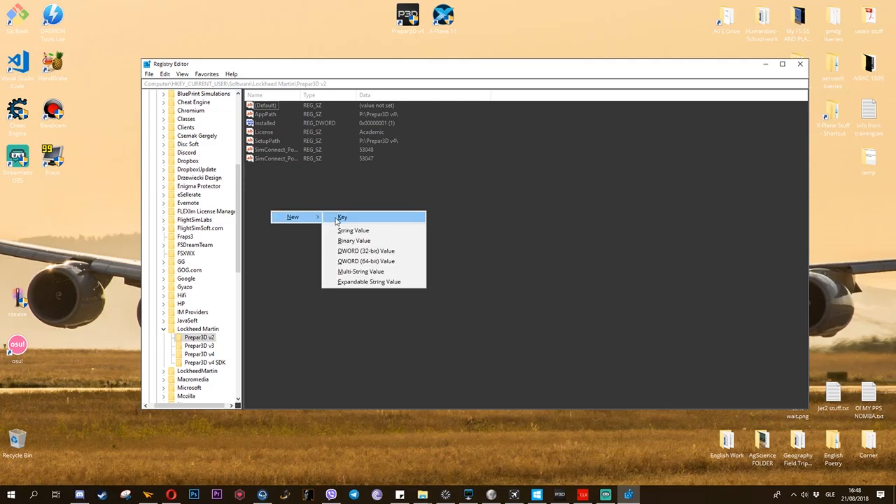
{"action": "left_click", "coordinate": [353, 230]}
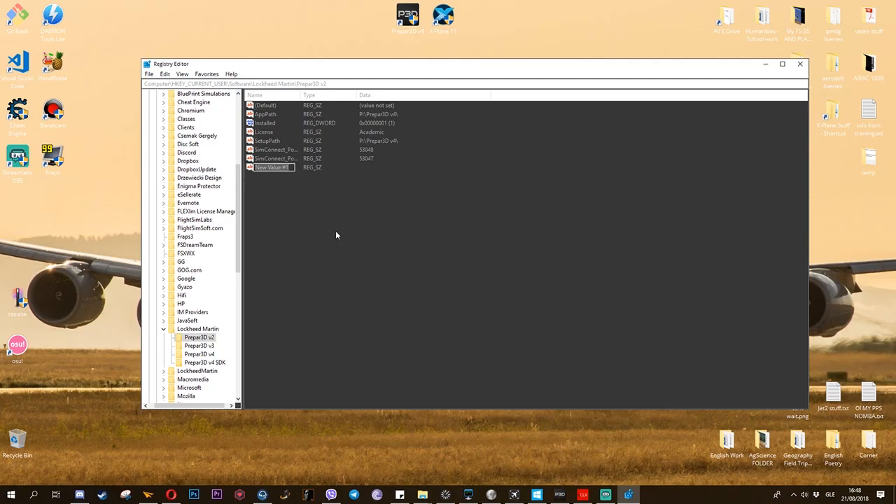
{"action": "type", "text": "AppPath"}
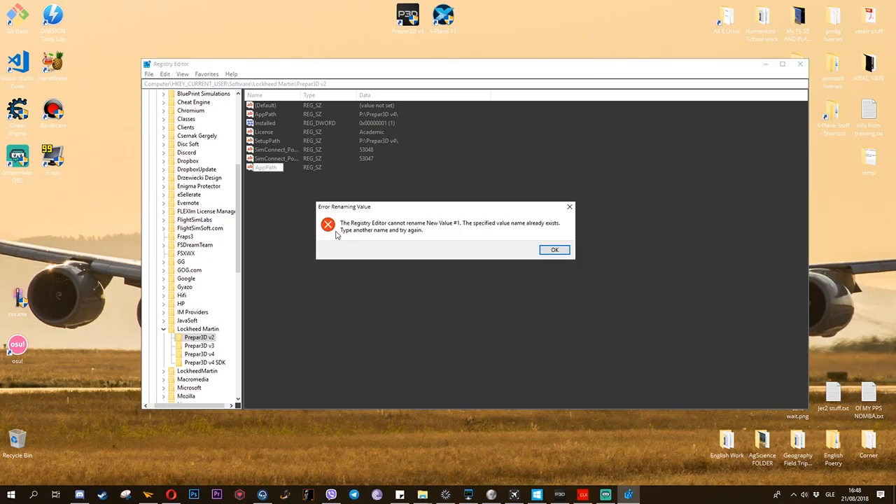
{"action": "left_click", "coordinate": [554, 250]}
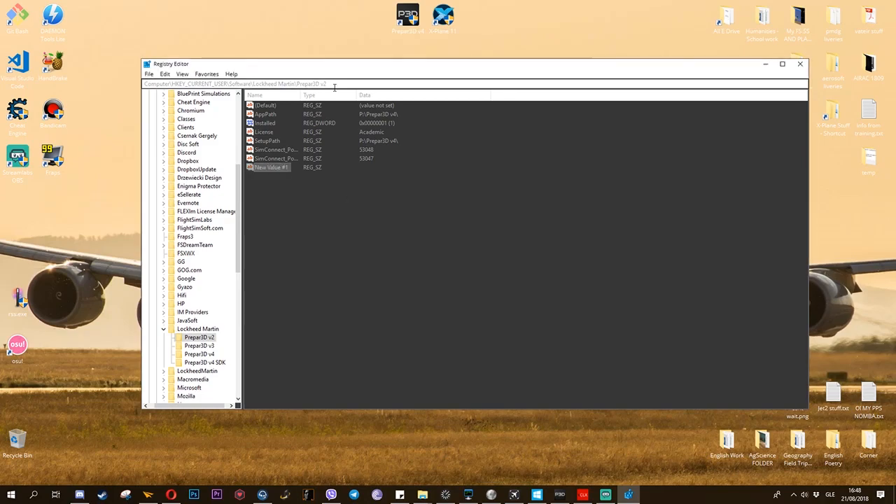
{"action": "double_click", "coordinate": [266, 114]}
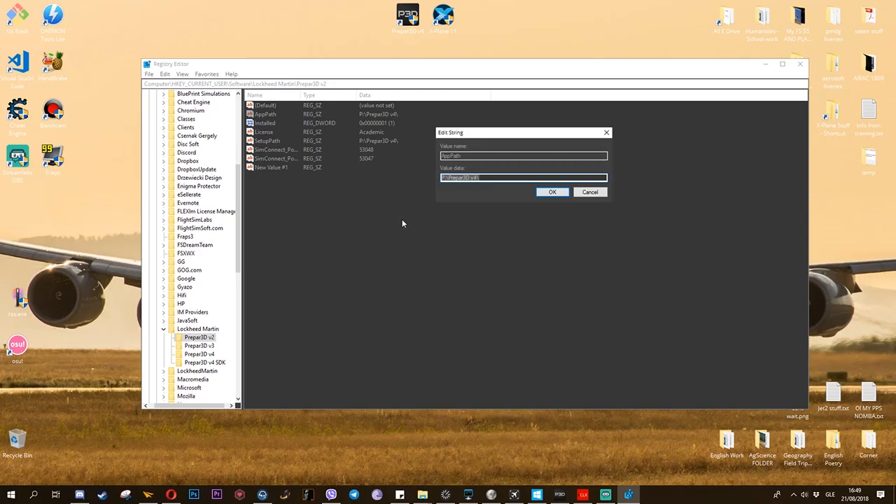
{"action": "left_click", "coordinate": [552, 192]}
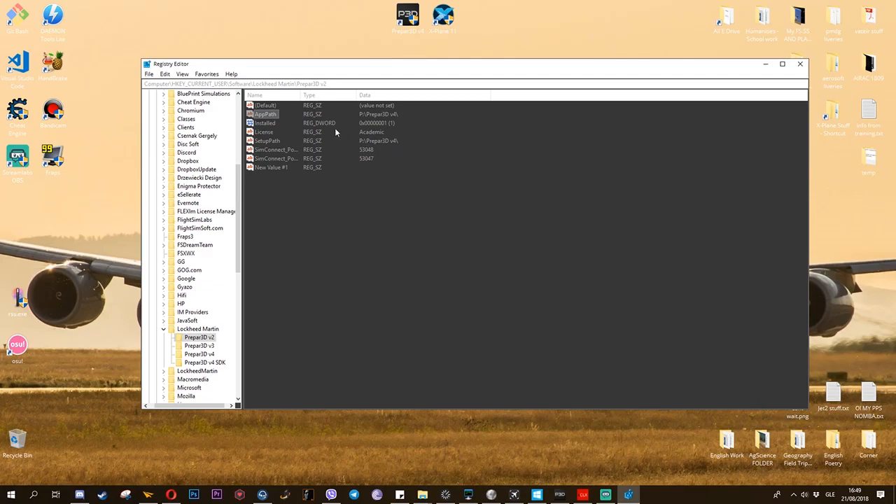
{"action": "mouse_move", "coordinate": [285, 137]}
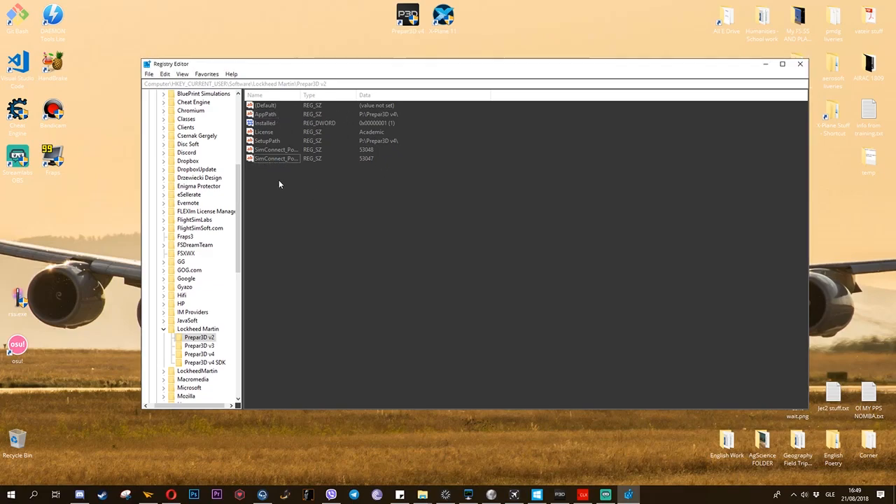
{"action": "right_click", "coordinate": [279, 184]}
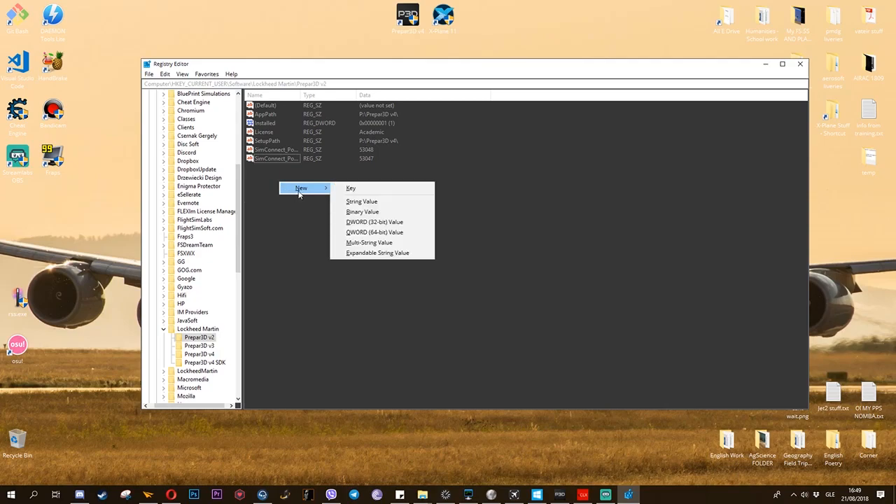
{"action": "mouse_move", "coordinate": [383, 202]}
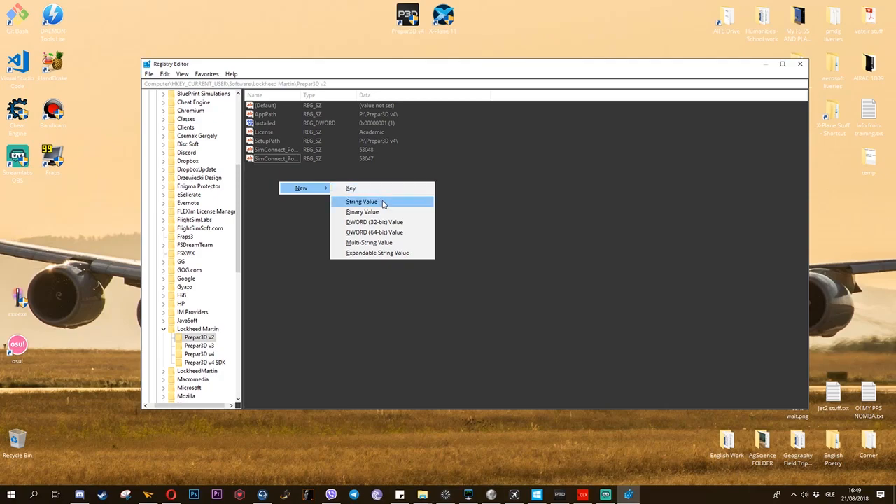
{"action": "mouse_move", "coordinate": [375, 222]}
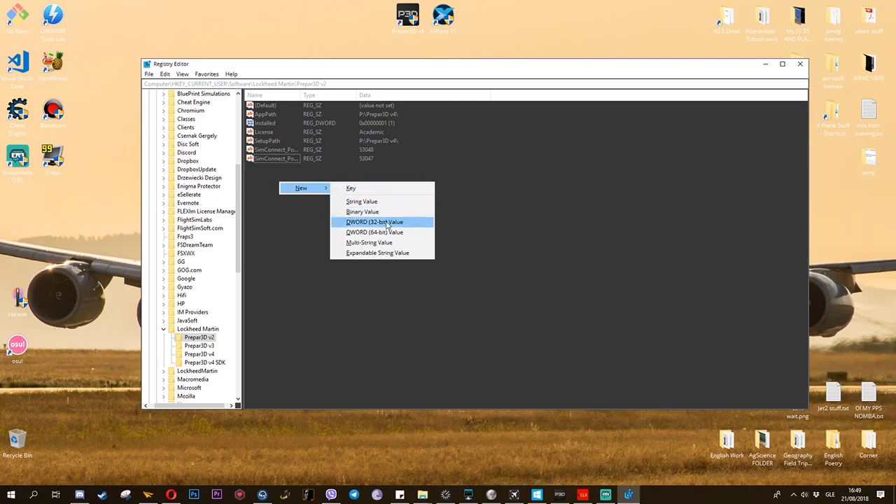
{"action": "left_click", "coordinate": [374, 222]}
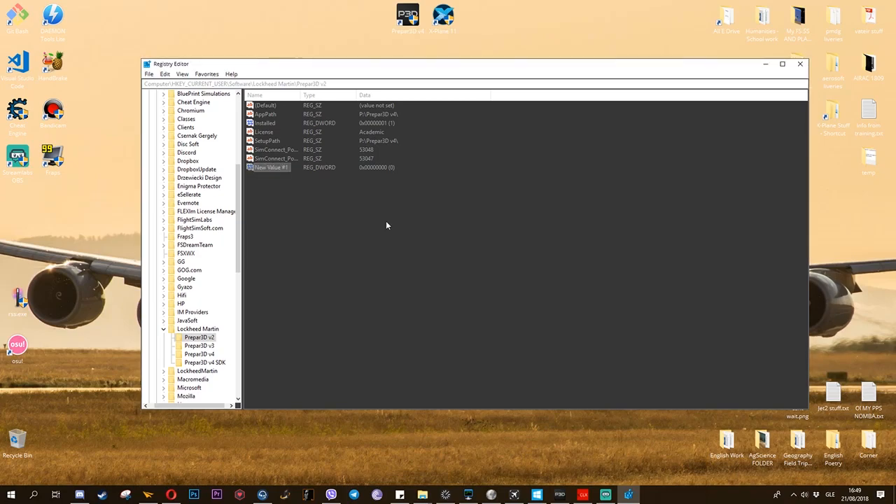
{"action": "double_click", "coordinate": [271, 167]}
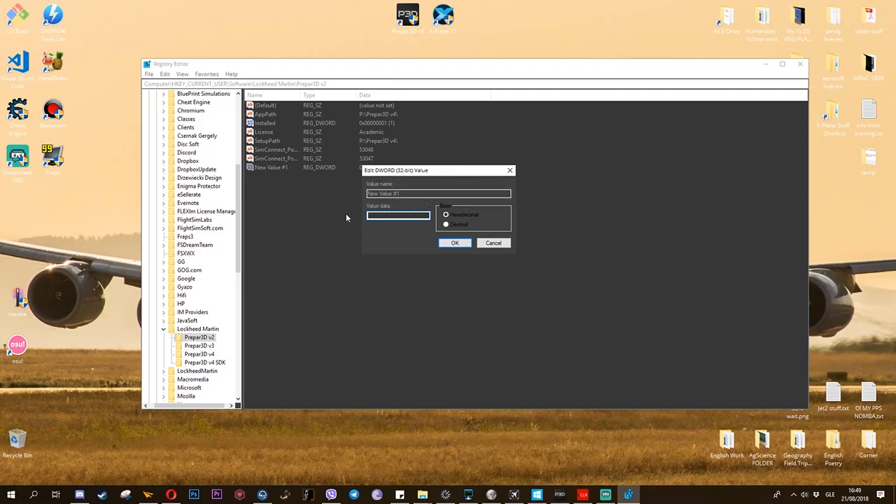
{"action": "left_click", "coordinate": [454, 243]}
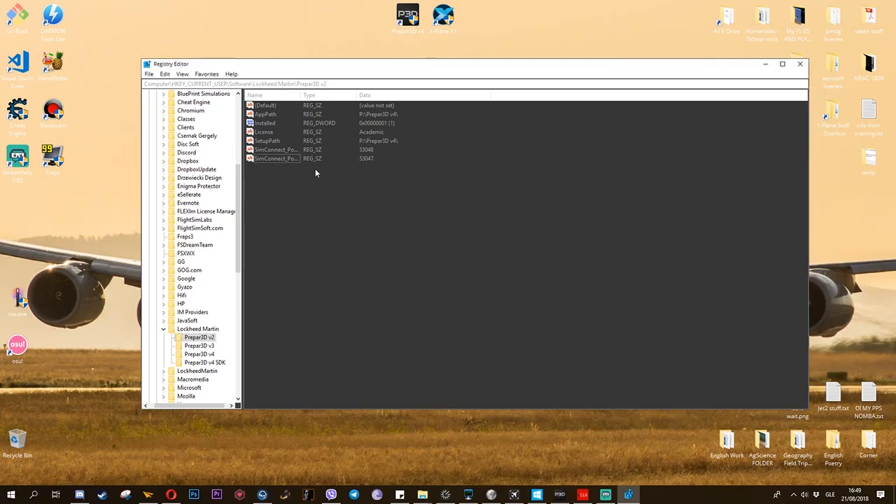
{"action": "mouse_move", "coordinate": [299, 203]}
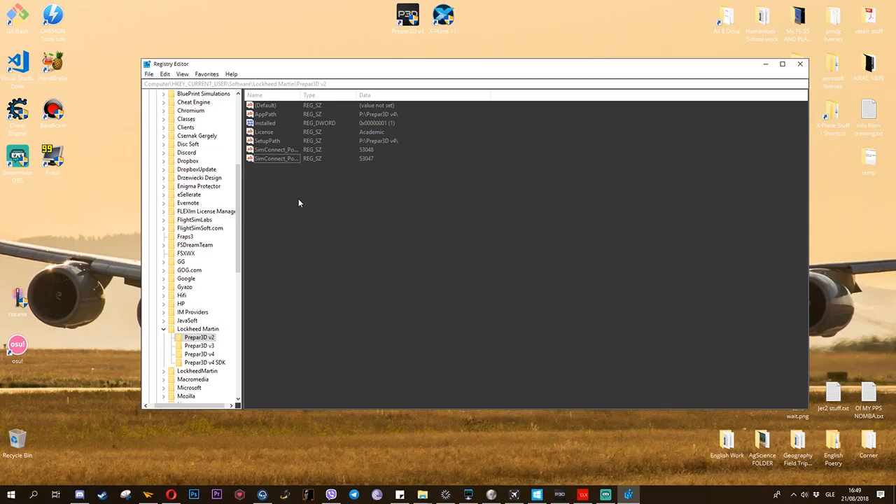
{"action": "mouse_move", "coordinate": [254, 278]}
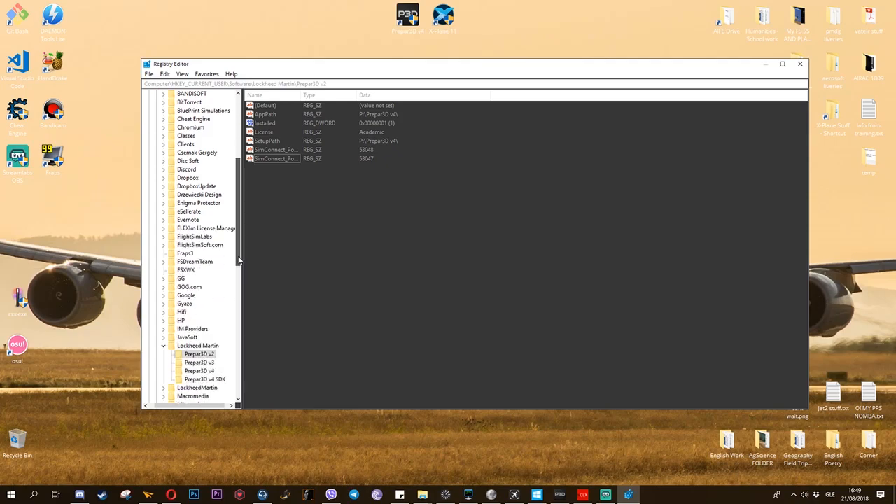
Select the AppPath and Installed values, then view the Prepar3D v3 and v4 keys
{"action": "scroll", "scroll_direction": "down", "scroll_amount": 3}
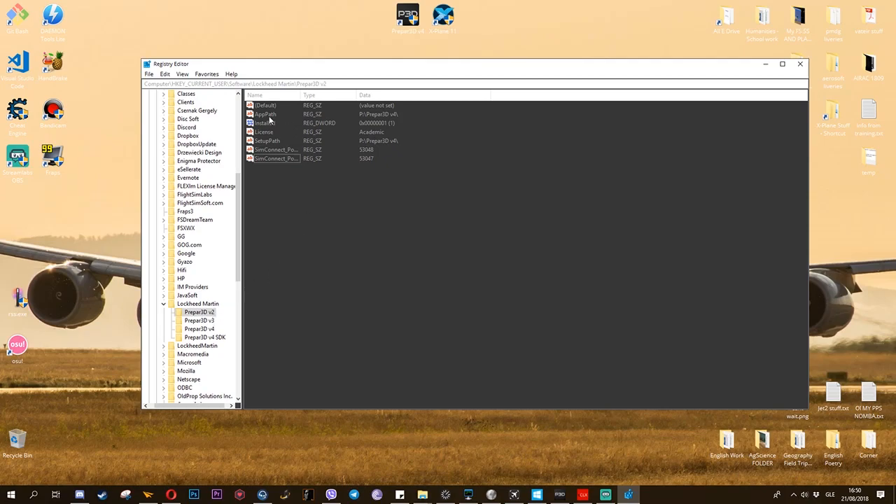
{"action": "left_click", "coordinate": [265, 122]}
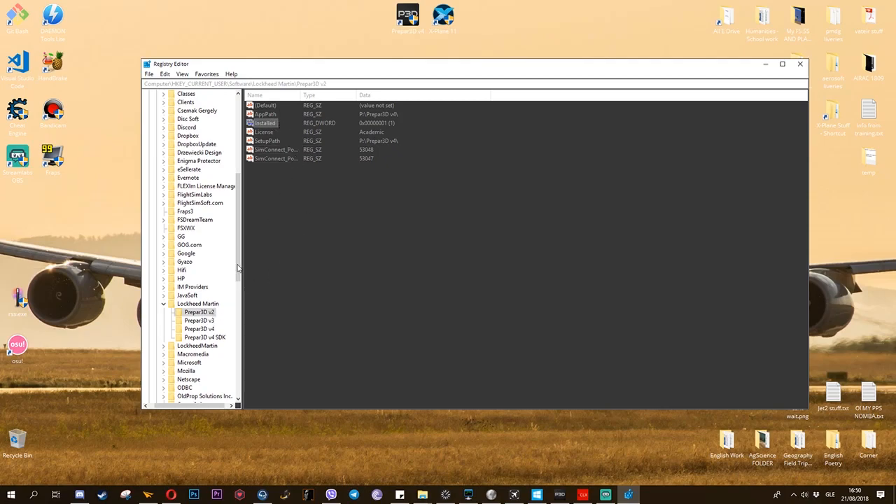
{"action": "left_click", "coordinate": [199, 320]}
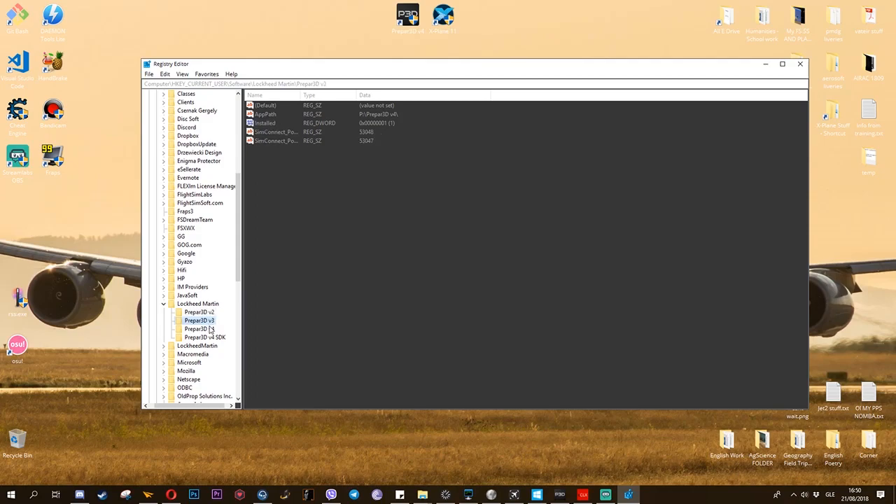
{"action": "left_click", "coordinate": [198, 329]}
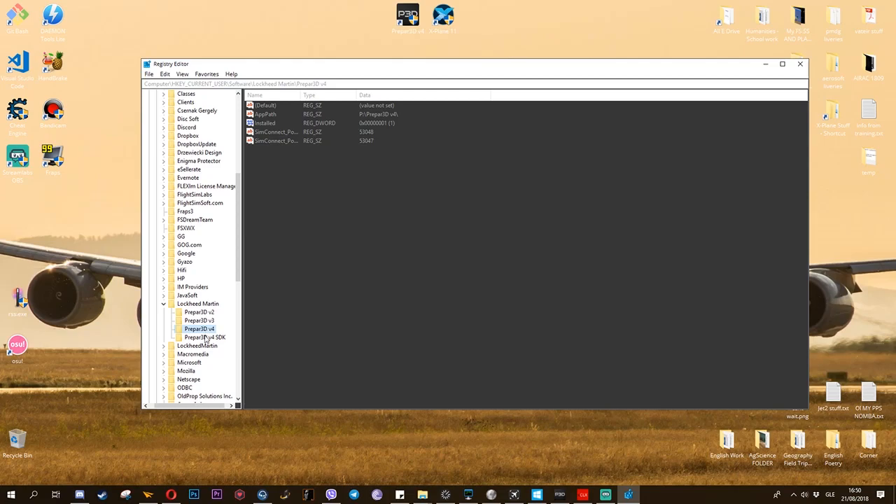
{"action": "left_click", "coordinate": [199, 320]}
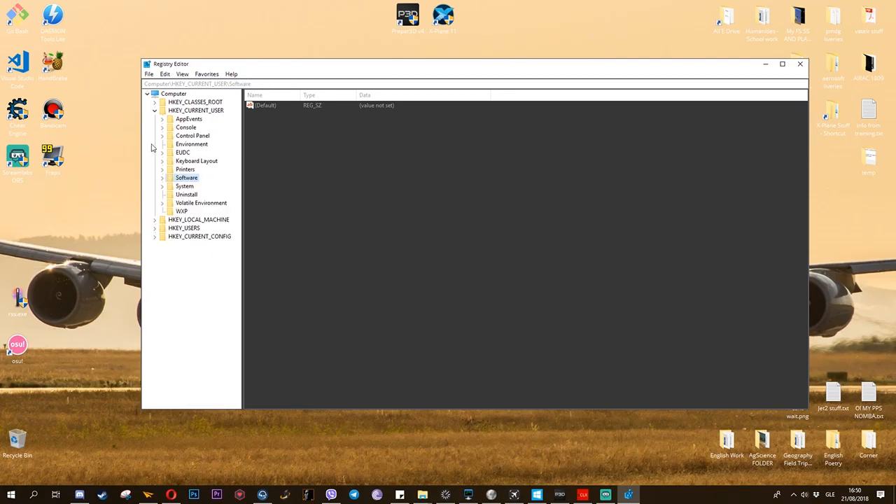
Collapse HKEY_CURRENT_USER and expand HKEY_LOCAL_MACHINE > SOFTWARE > WOW6432Node to the nested Wow6432Node
{"action": "left_click", "coordinate": [155, 110]}
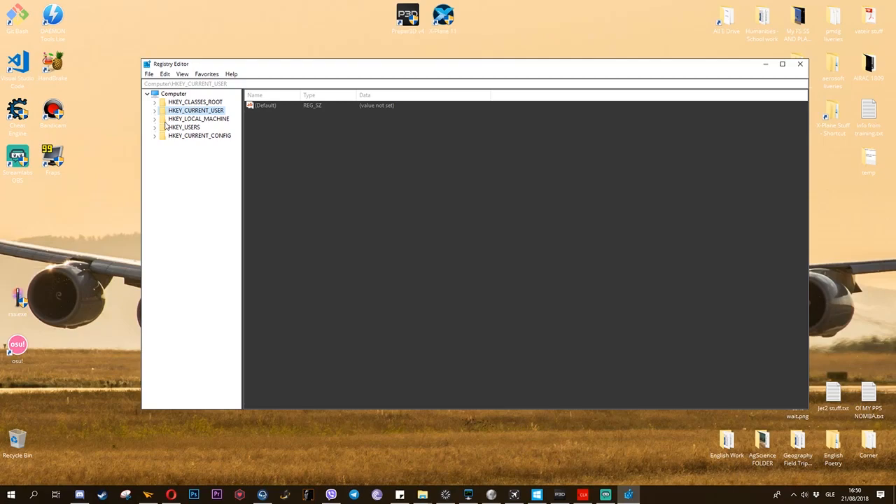
{"action": "left_click", "coordinate": [155, 118]}
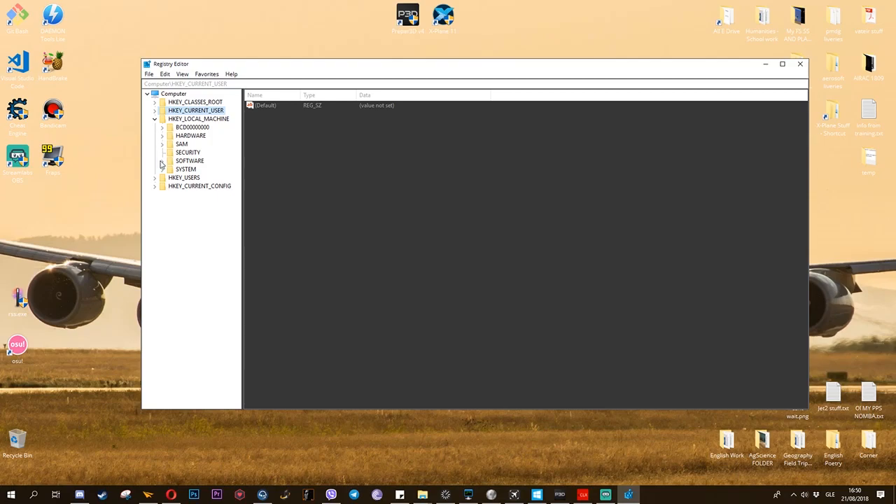
{"action": "left_click", "coordinate": [162, 160]}
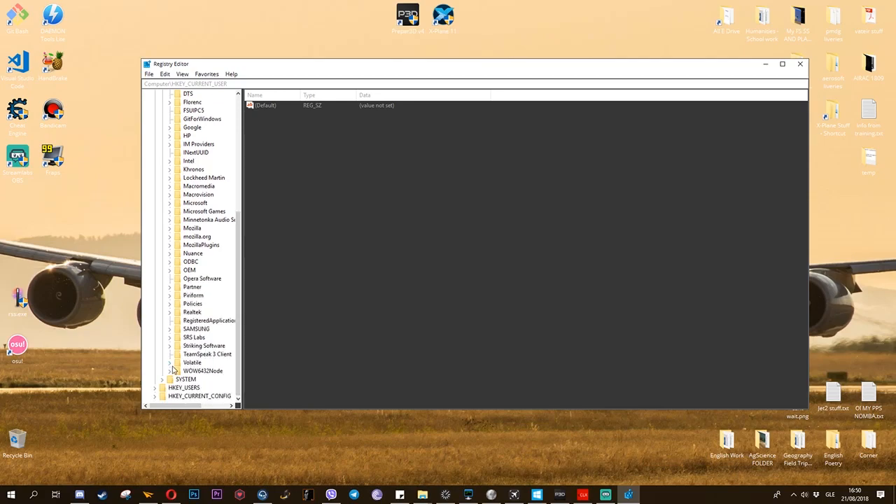
{"action": "left_click", "coordinate": [162, 370]}
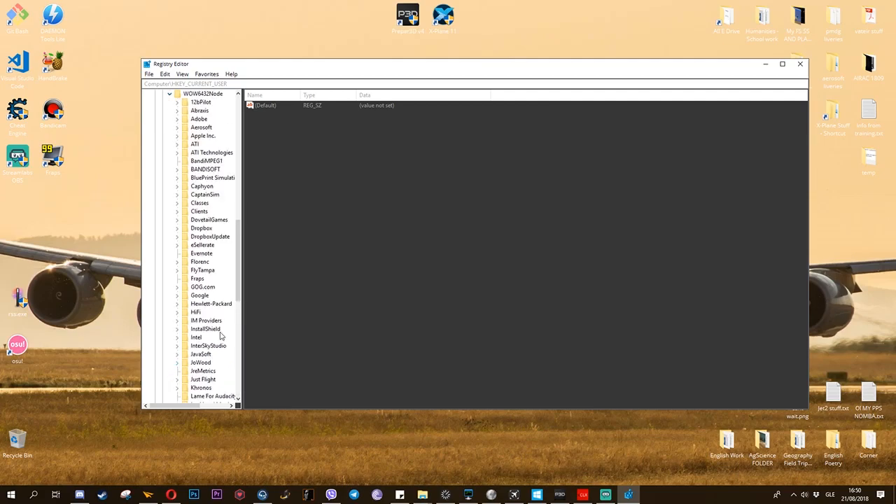
{"action": "scroll", "scroll_direction": "down", "scroll_amount": 3}
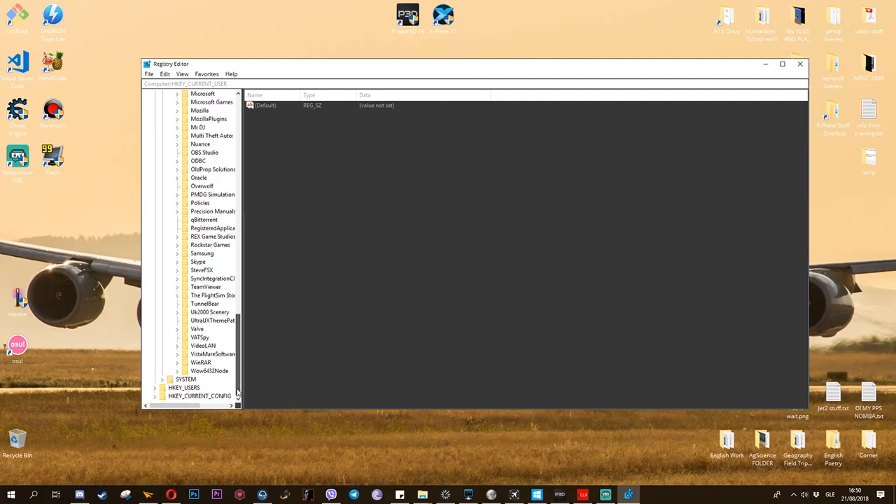
{"action": "left_click", "coordinate": [210, 371]}
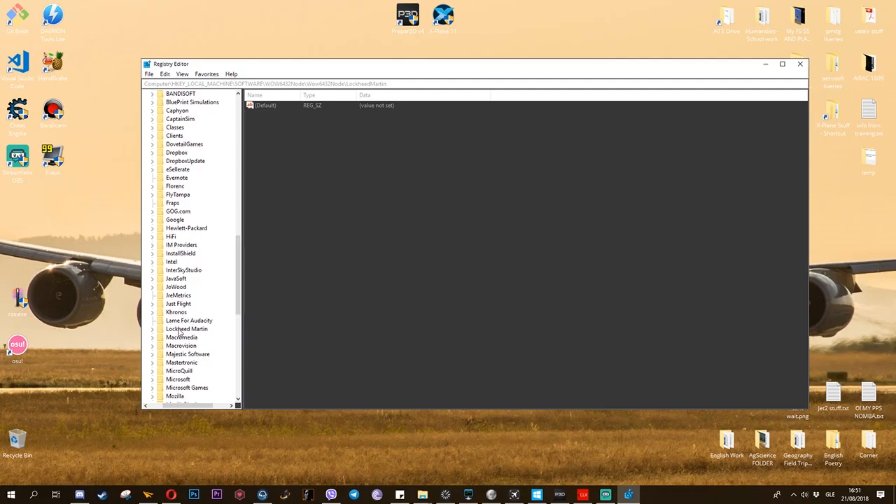
Expand the WOW6432Node Lockheed Martin key and view the Prepar3D v4, v2 and v4 keys
{"action": "left_click", "coordinate": [187, 329]}
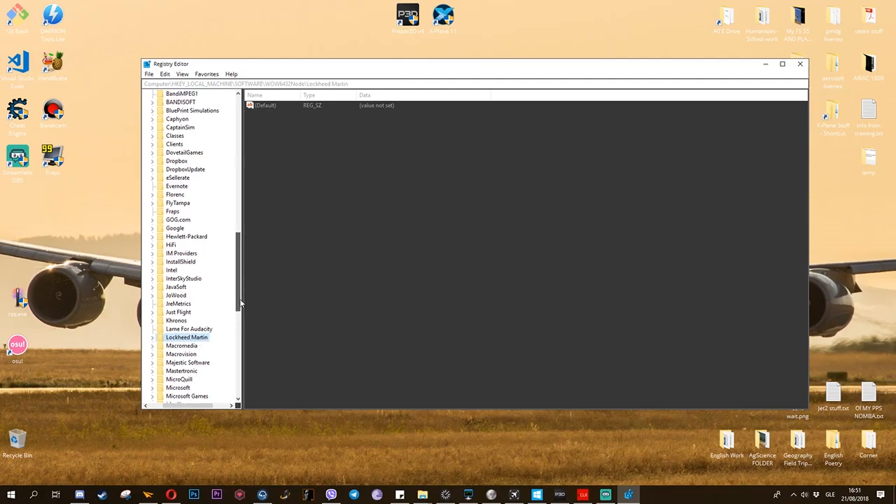
{"action": "scroll", "scroll_direction": "down", "scroll_amount": 3}
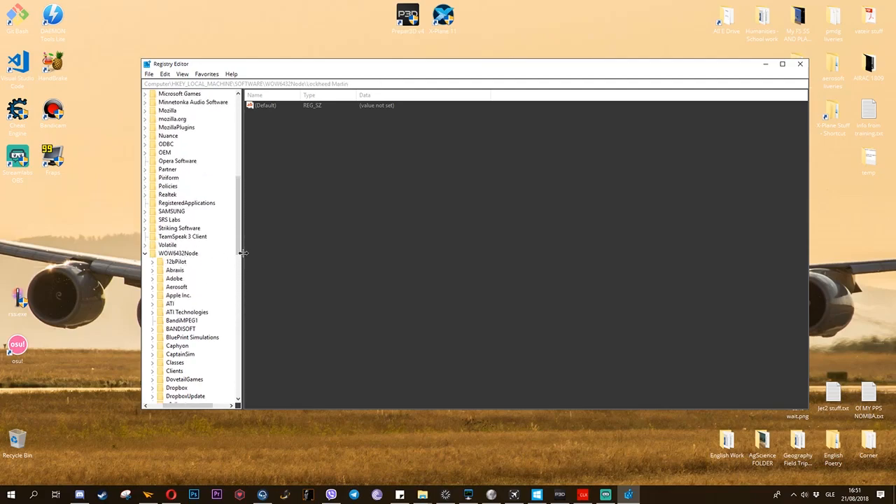
{"action": "scroll", "scroll_direction": "down", "scroll_amount": 3}
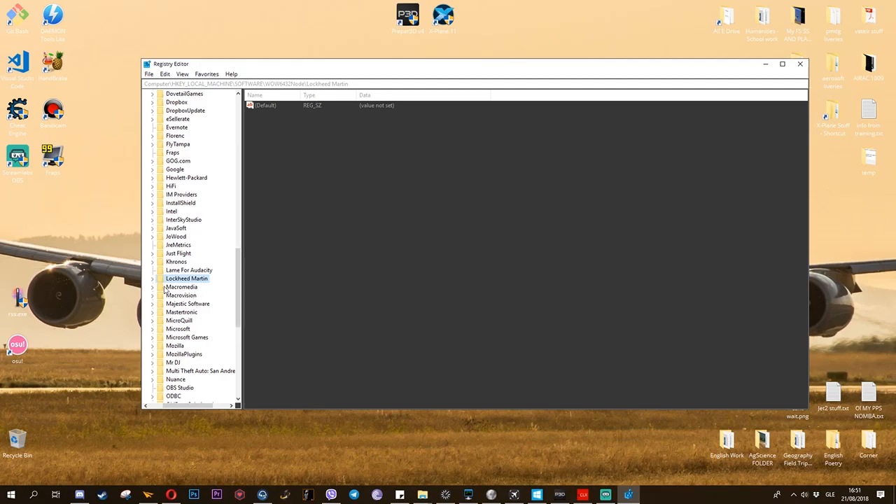
{"action": "mouse_move", "coordinate": [153, 283]}
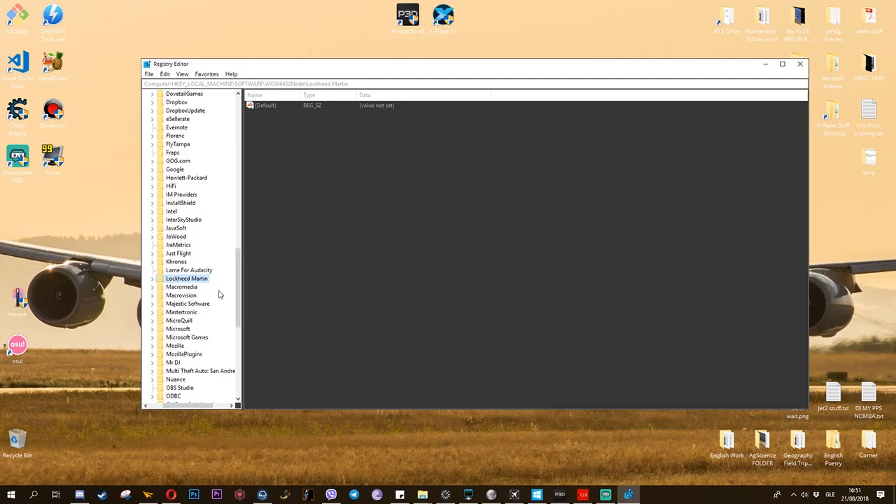
{"action": "left_click", "coordinate": [153, 278]}
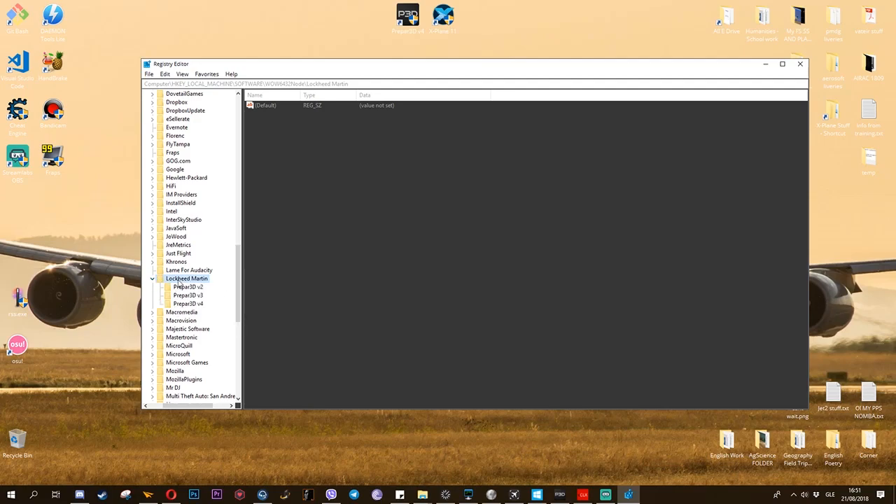
{"action": "left_click", "coordinate": [188, 287]}
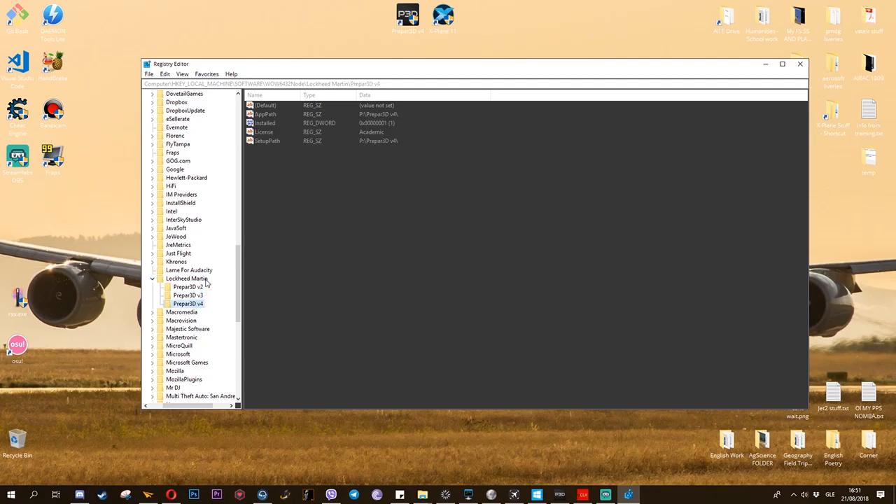
{"action": "mouse_move", "coordinate": [198, 295]}
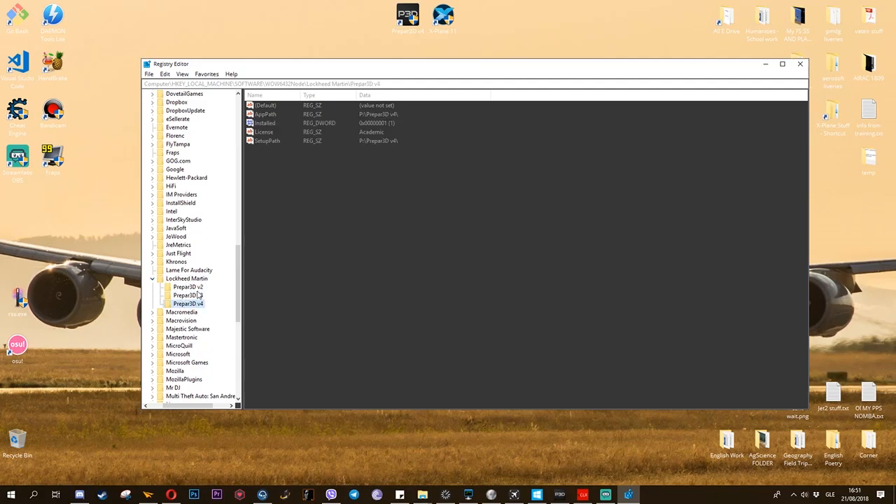
{"action": "left_click", "coordinate": [188, 286]}
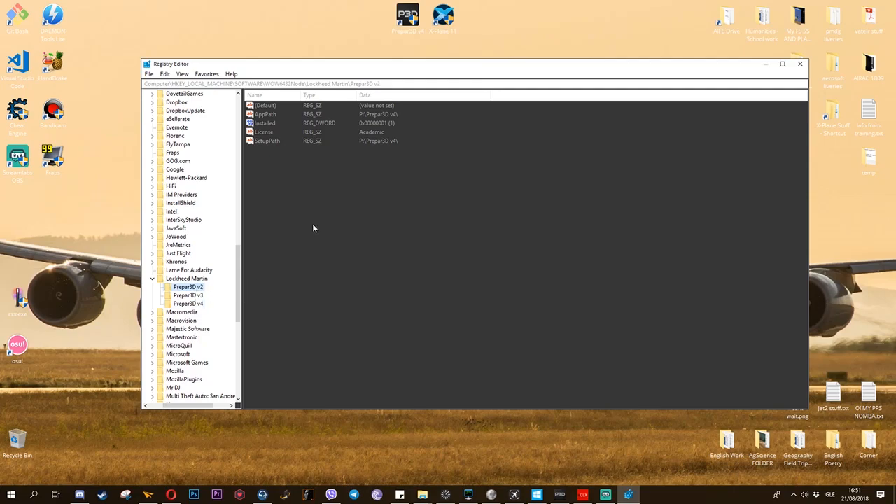
{"action": "left_click", "coordinate": [187, 303]}
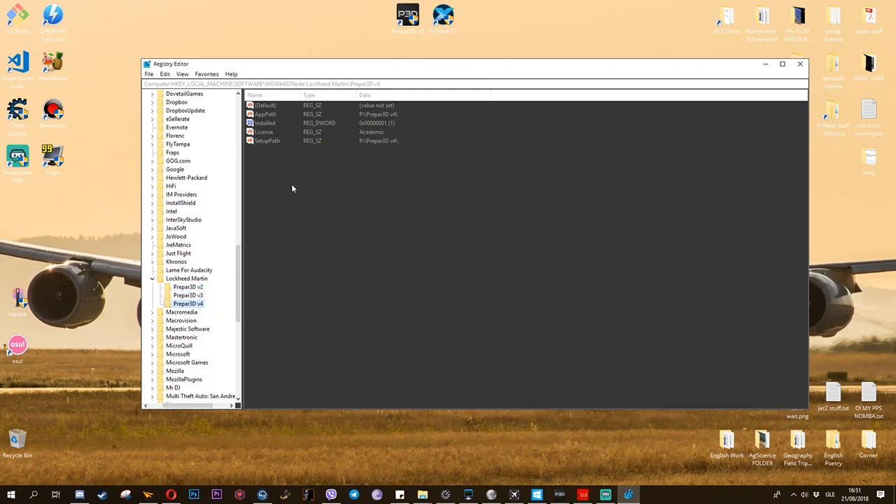
Select the Installed, AppPath and License values, then reselect the Lockheed Martin key
{"action": "left_click", "coordinate": [267, 140]}
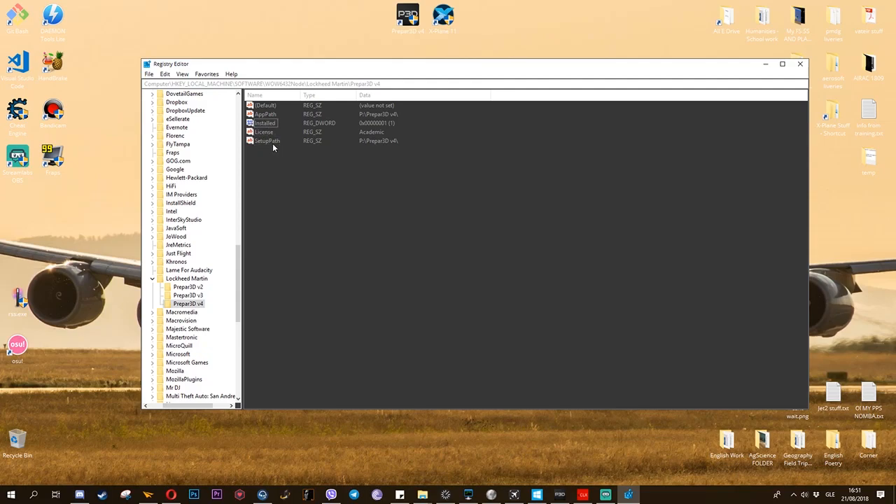
{"action": "left_click", "coordinate": [265, 114]}
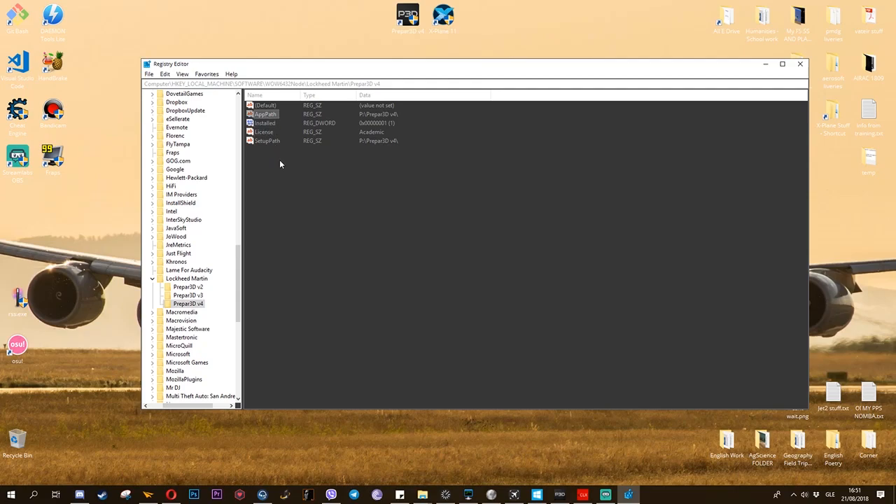
{"action": "left_click", "coordinate": [263, 132]}
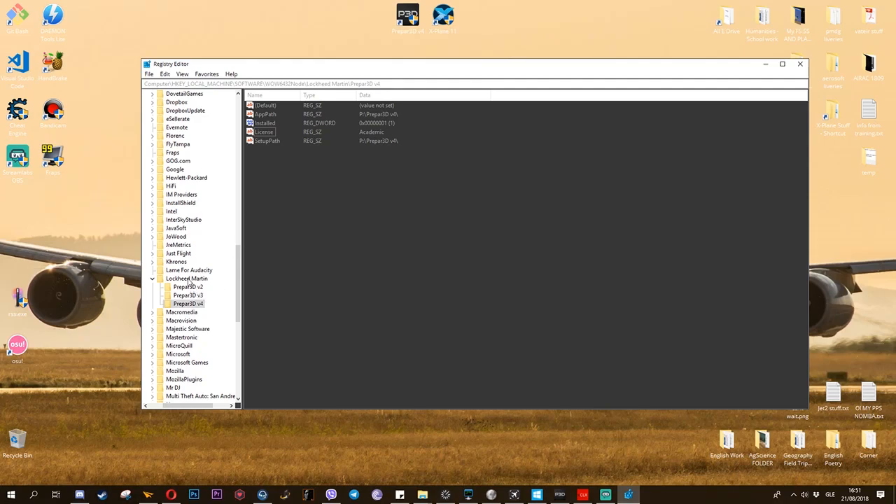
{"action": "left_click", "coordinate": [190, 278]}
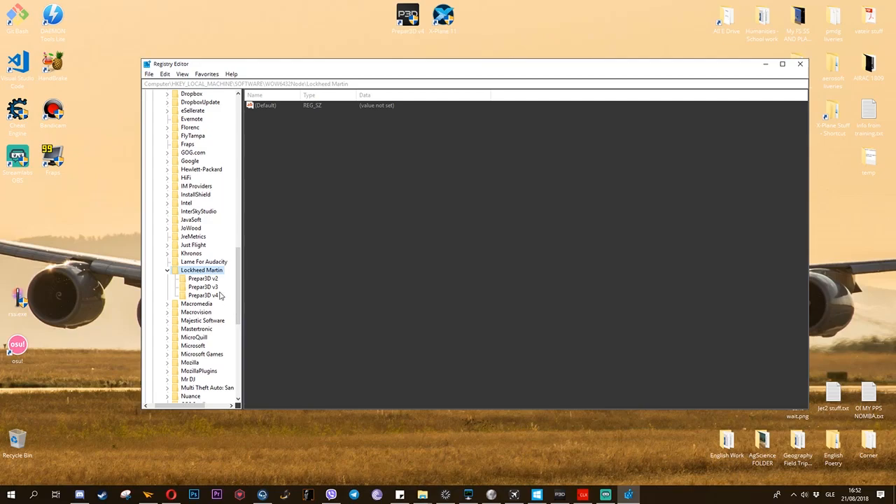
Open Prepar3D v2's License in Edit String, confirm it reads Academic, and close it
{"action": "left_click", "coordinate": [203, 278]}
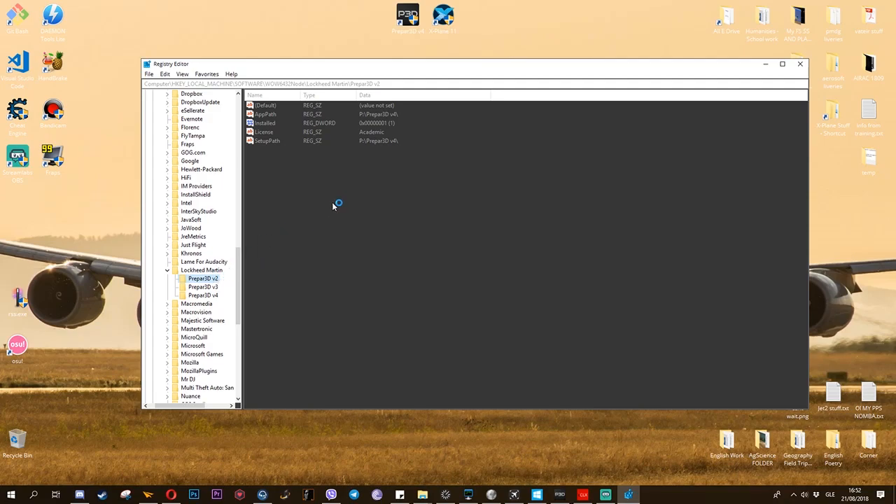
{"action": "mouse_move", "coordinate": [333, 209]}
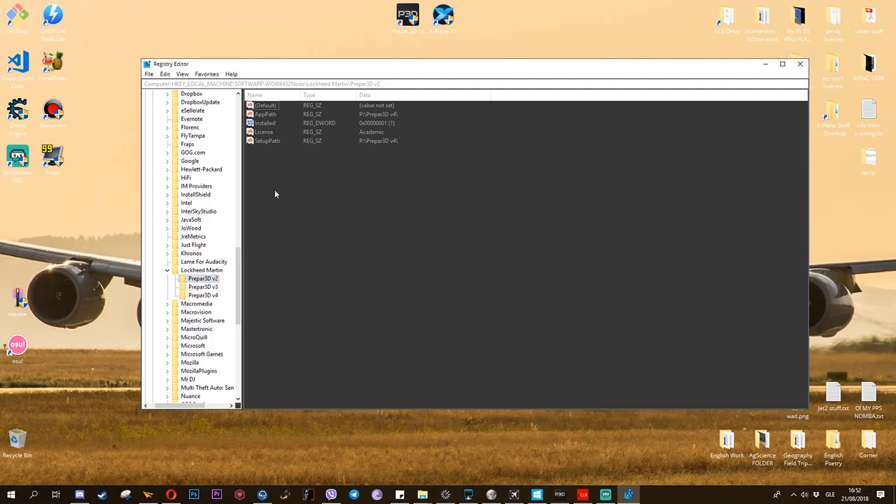
{"action": "left_click", "coordinate": [265, 123]}
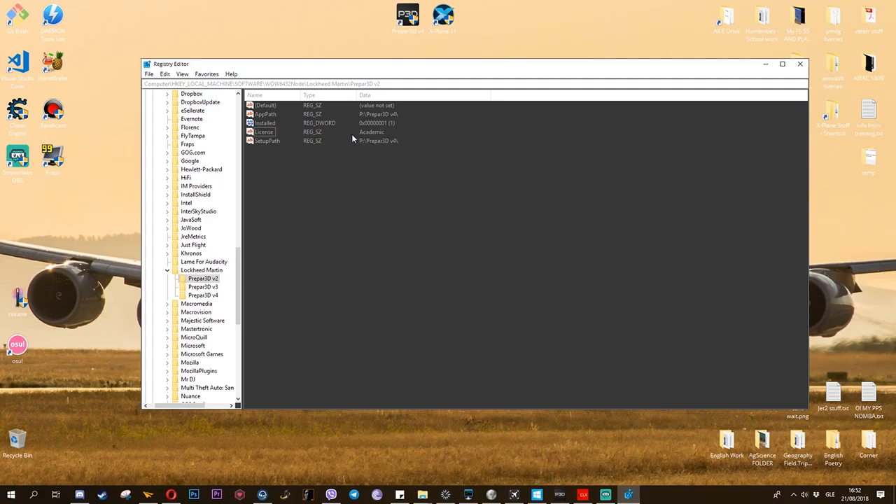
{"action": "mouse_move", "coordinate": [358, 137]}
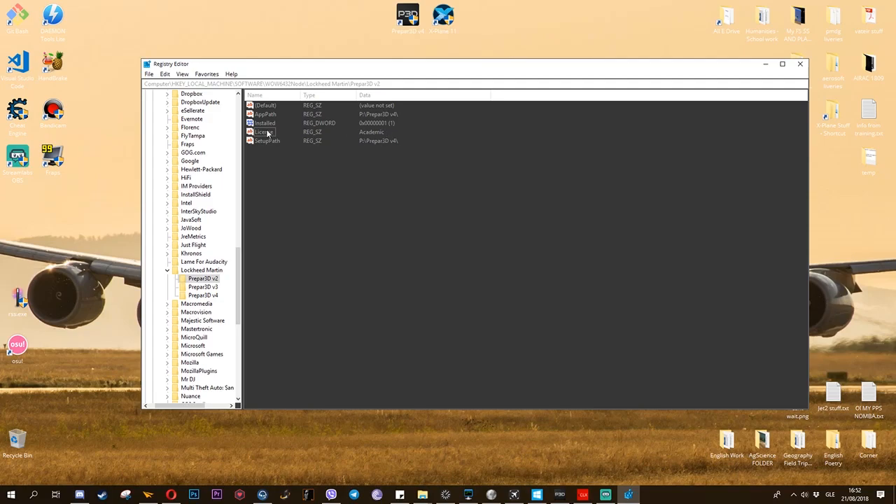
{"action": "double_click", "coordinate": [263, 132]}
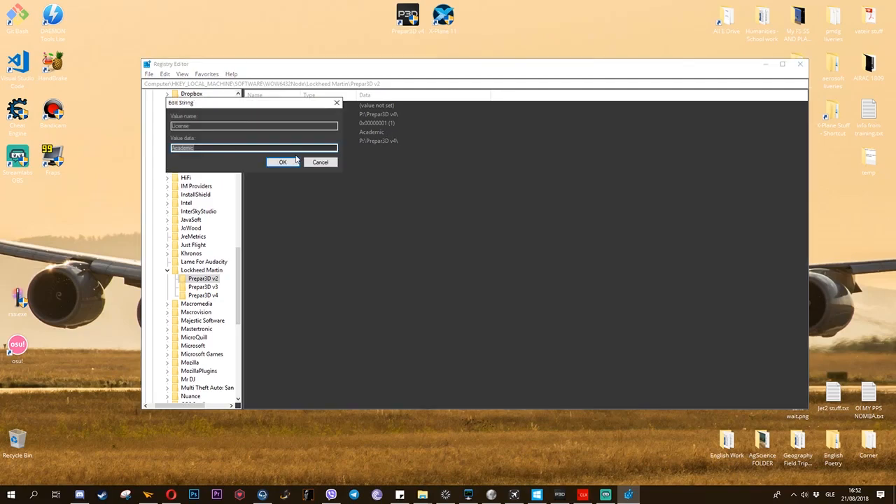
{"action": "left_click", "coordinate": [282, 162]}
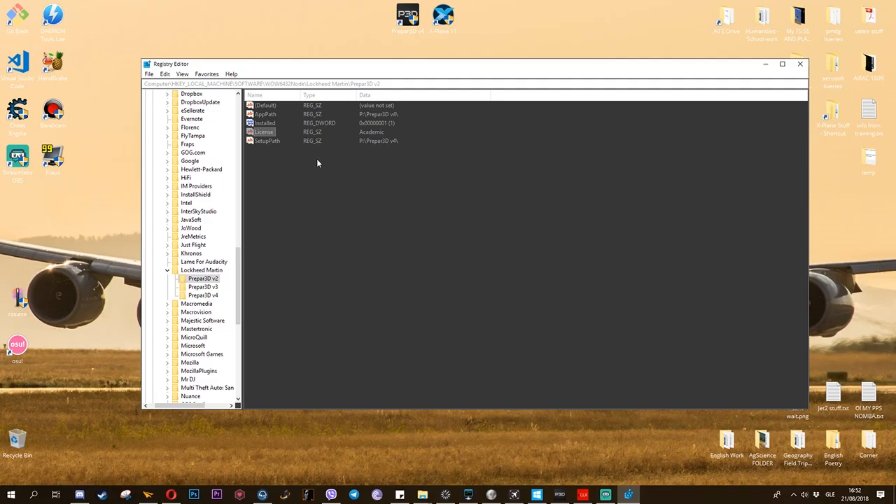
{"action": "mouse_move", "coordinate": [315, 153]}
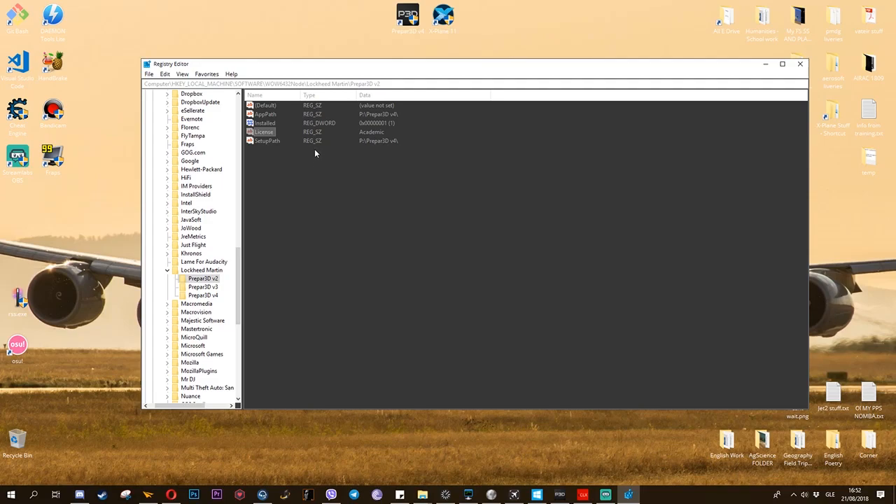
Select the SetupPath value, then reselect the Prepar3D v2 key
{"action": "left_click", "coordinate": [267, 141]}
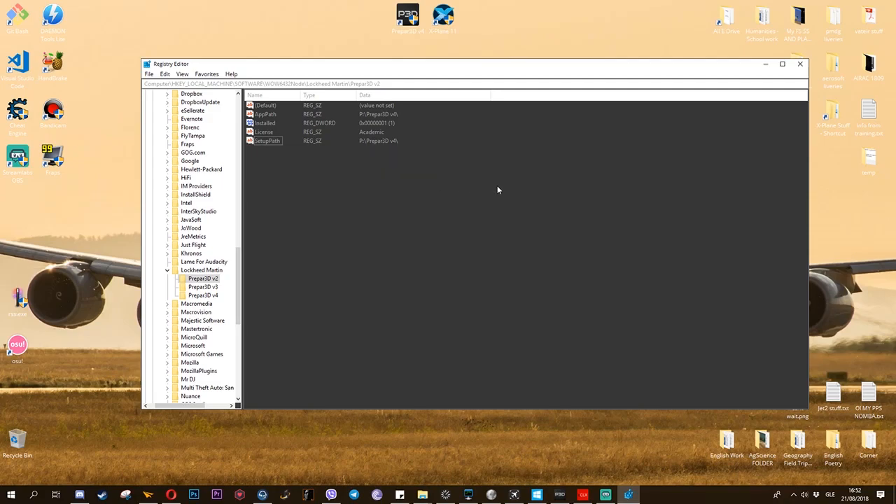
{"action": "left_click", "coordinate": [266, 141]}
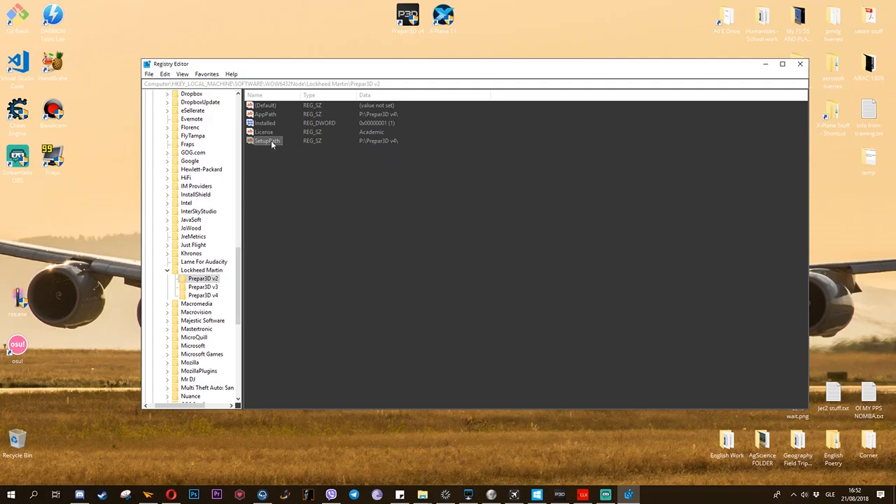
{"action": "mouse_move", "coordinate": [438, 153]}
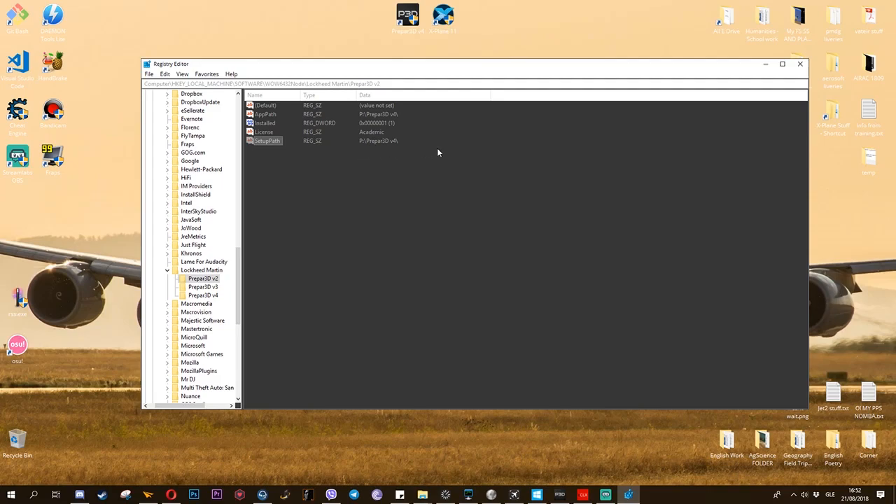
{"action": "mouse_move", "coordinate": [399, 135]}
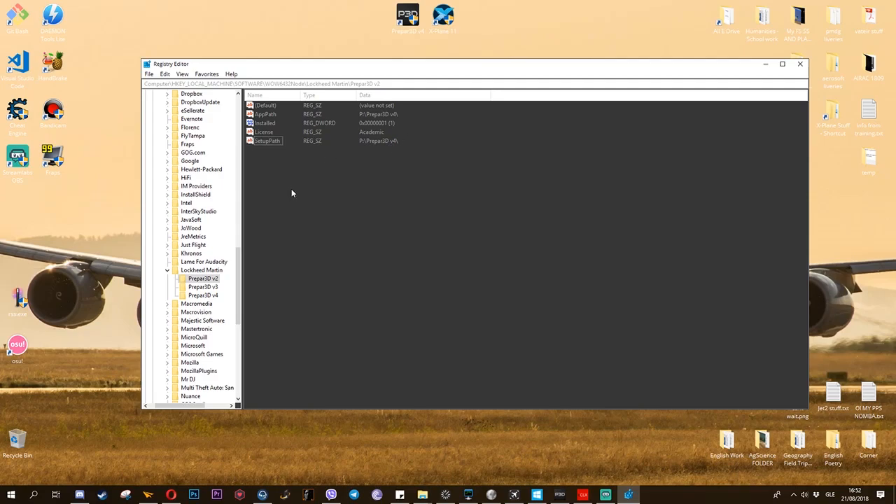
{"action": "scroll", "scroll_direction": "down", "scroll_amount": 3}
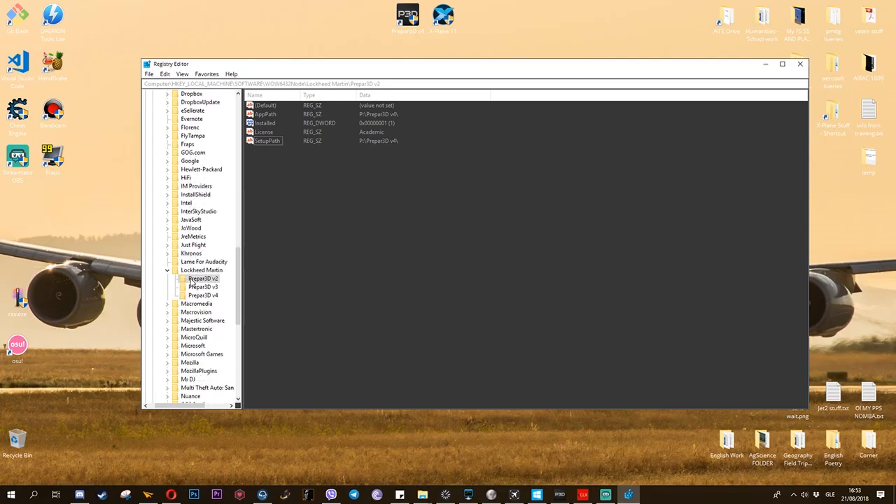
{"action": "left_click", "coordinate": [202, 287]}
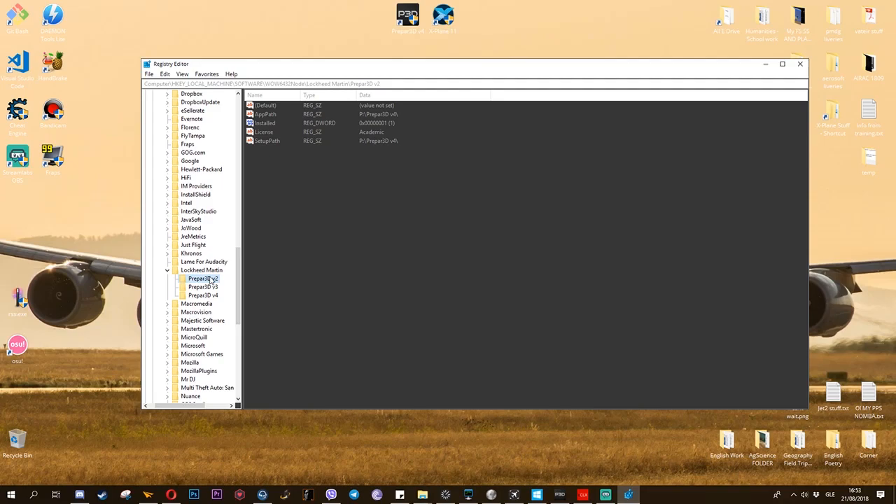
Collapse Lockheed Martin and scroll to the nested Wow6432Node LockheedMartin key
{"action": "left_click", "coordinate": [168, 270]}
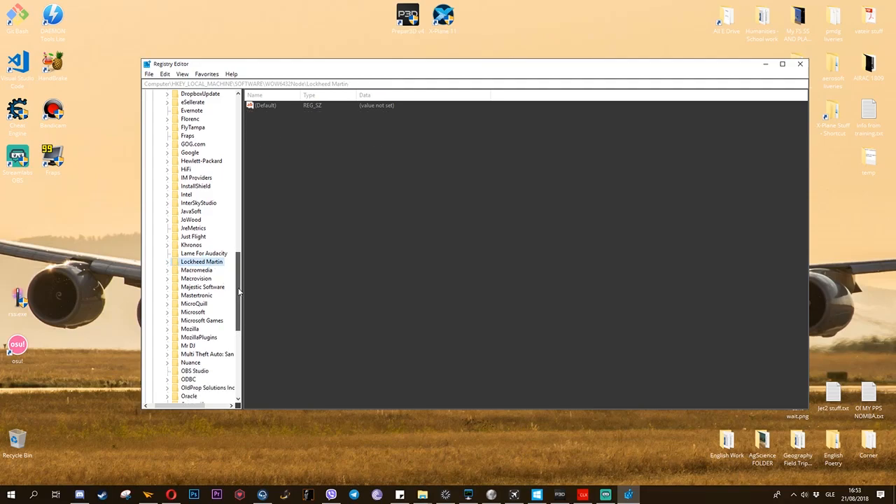
{"action": "scroll", "scroll_direction": "down", "scroll_amount": 3}
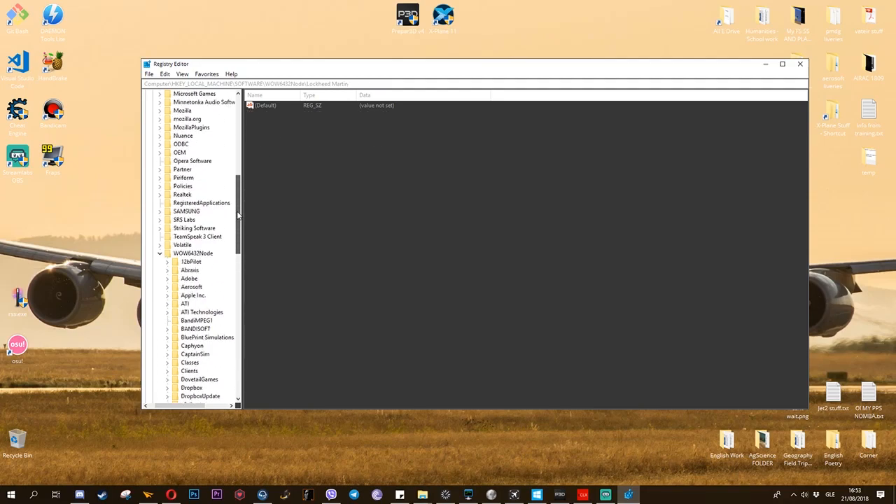
{"action": "scroll", "scroll_direction": "down", "scroll_amount": 3}
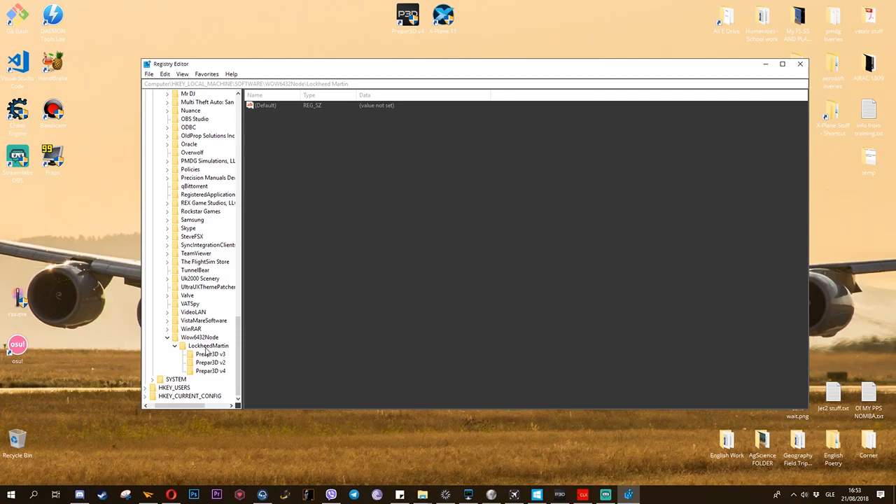
{"action": "left_click", "coordinate": [207, 345]}
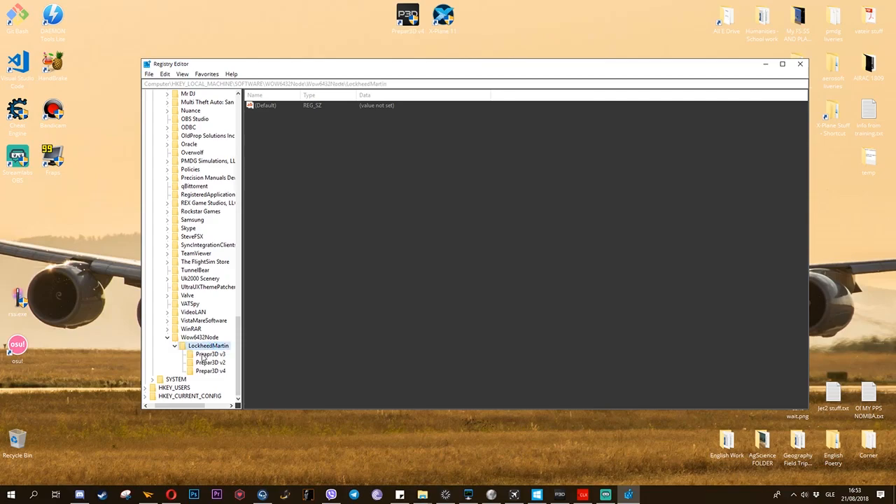
Switch between the nested Prepar3D v2 and v3 keys to compare their values
{"action": "left_click", "coordinate": [210, 362]}
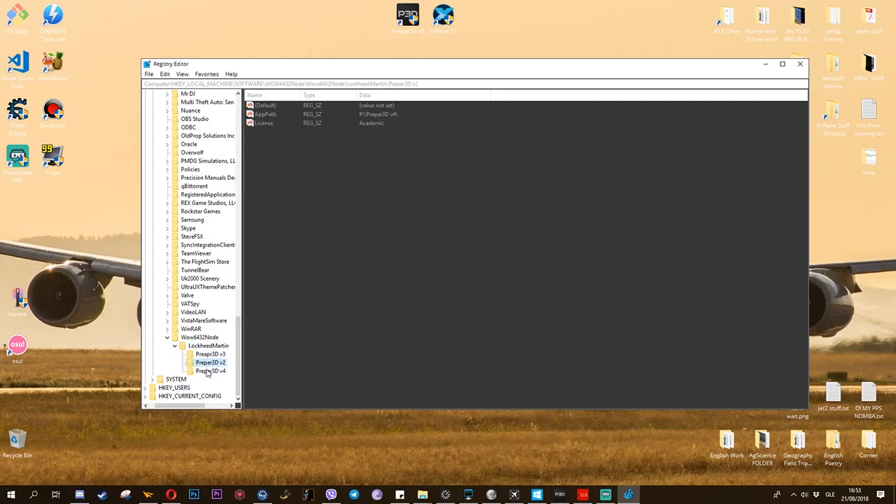
{"action": "left_click", "coordinate": [210, 353]}
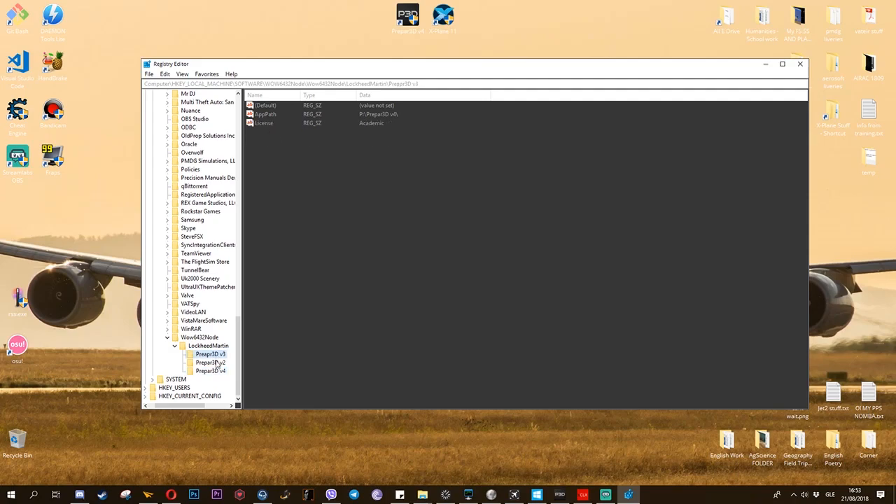
{"action": "left_click", "coordinate": [210, 362]}
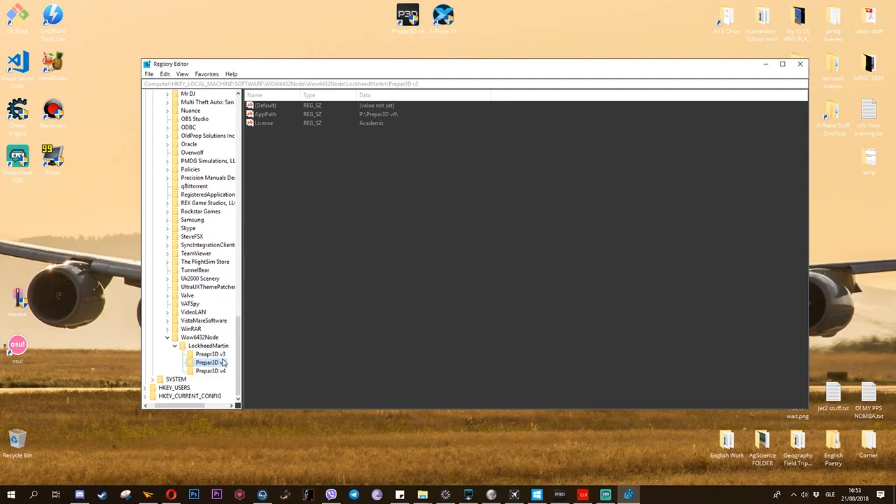
{"action": "left_click", "coordinate": [210, 354]}
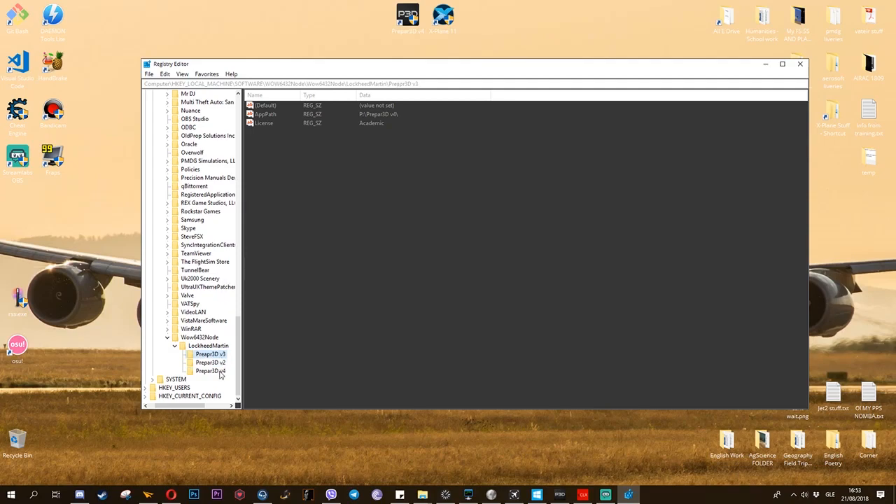
{"action": "mouse_move", "coordinate": [220, 375]}
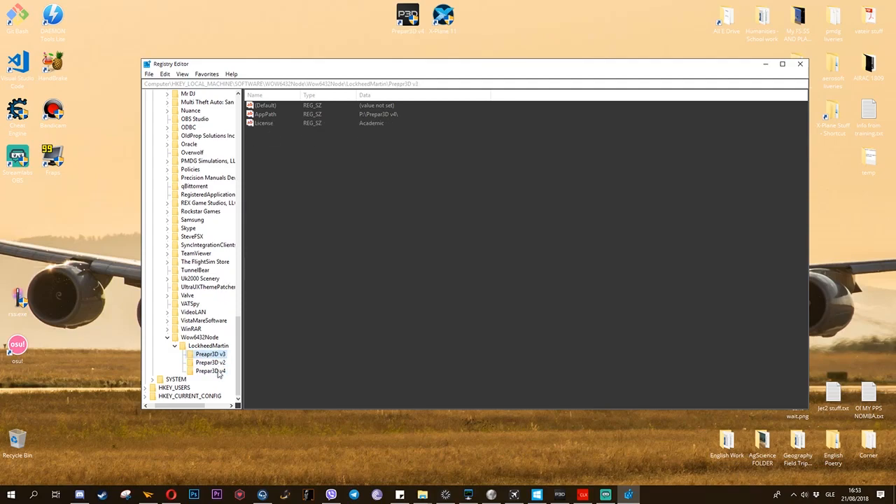
{"action": "left_click", "coordinate": [210, 370]}
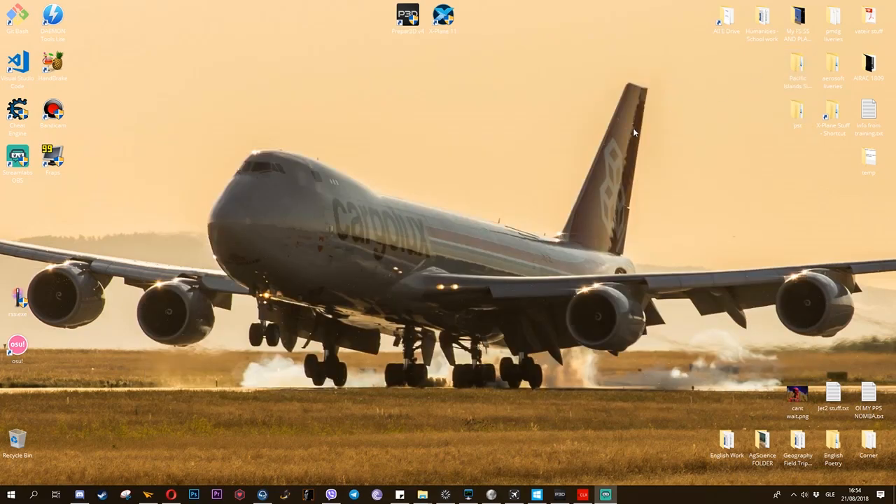
{"action": "mouse_move", "coordinate": [504, 173]}
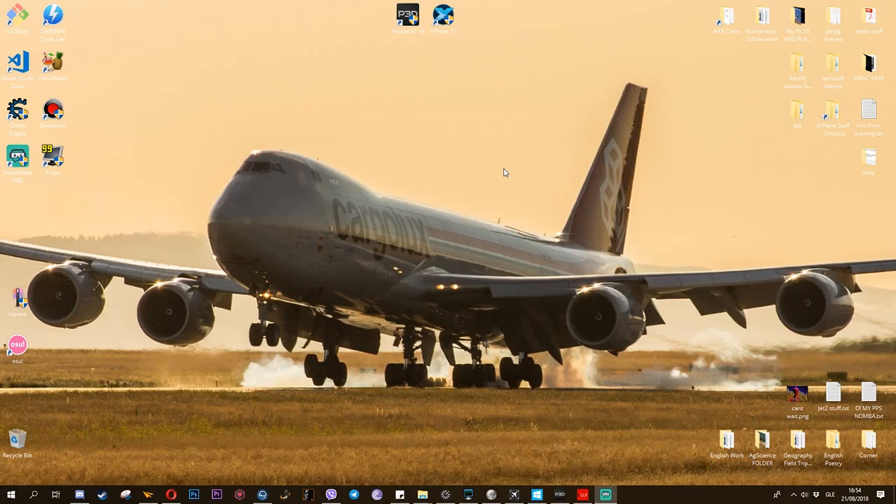